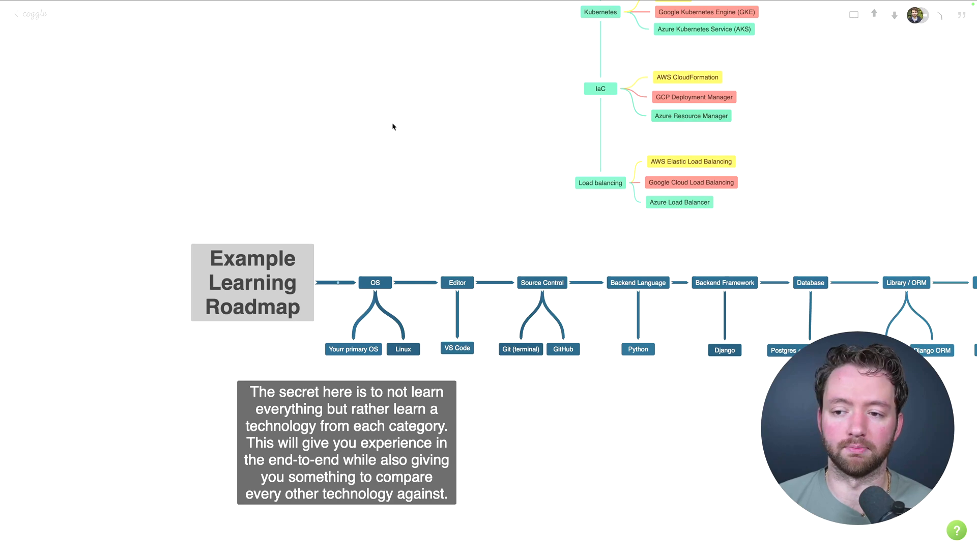
mouse_move(391, 132)
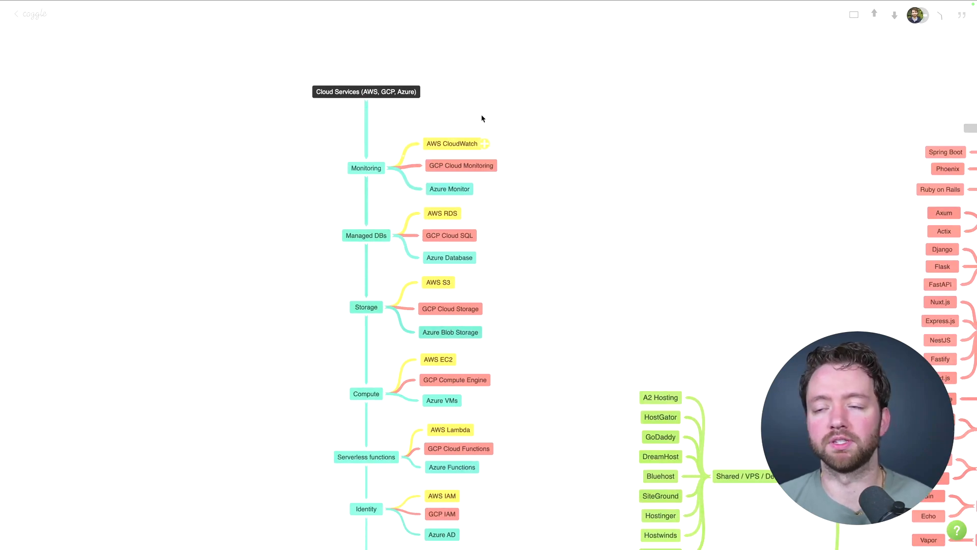
mouse_move(239, 160)
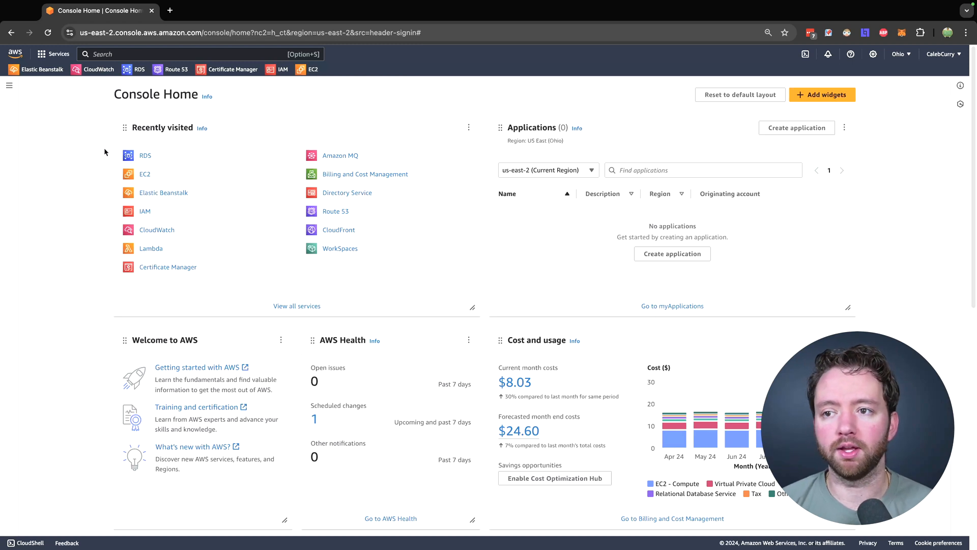
mouse_move(210, 119)
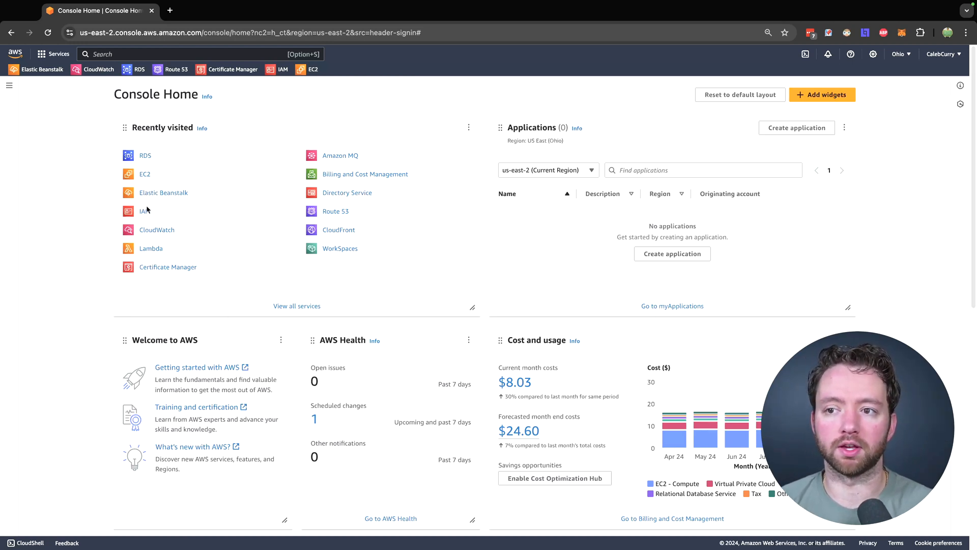
mouse_move(281, 294)
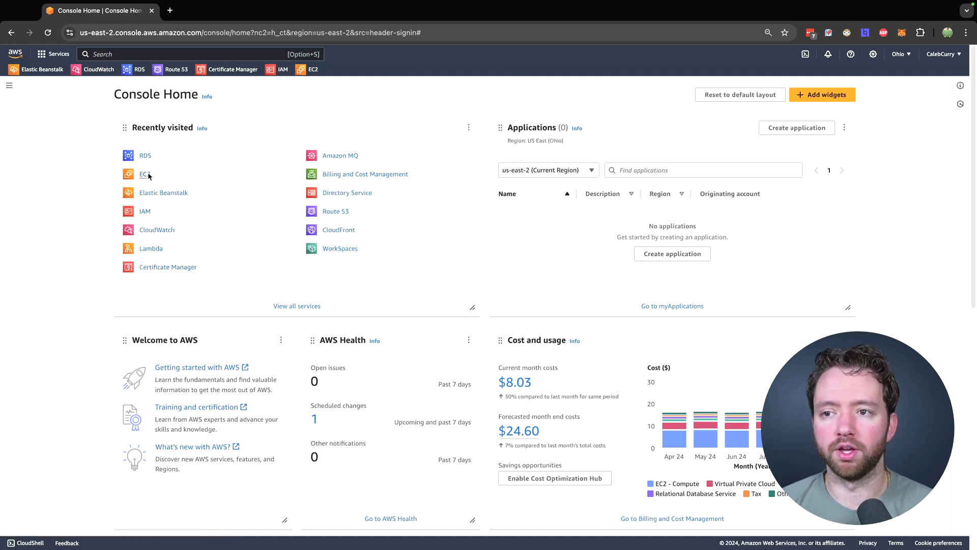
Open the Ohio EC2 dashboard, review the Amazon EC2 product page, then return to the console
click(145, 174)
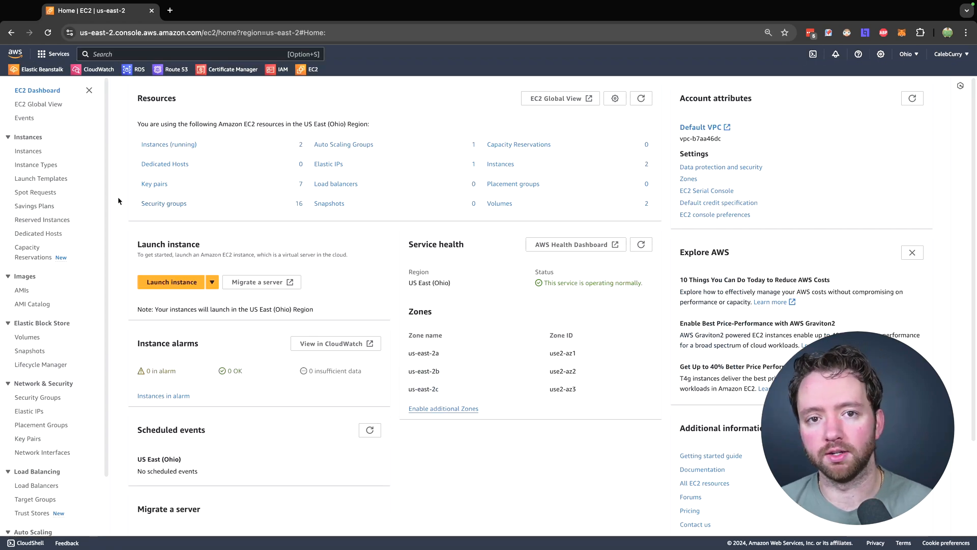
mouse_move(932, 72)
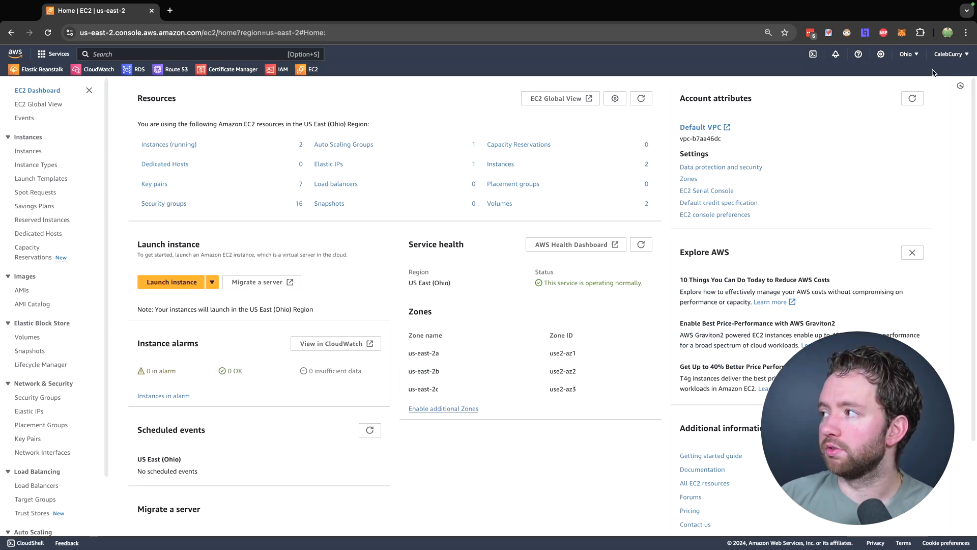
click(907, 53)
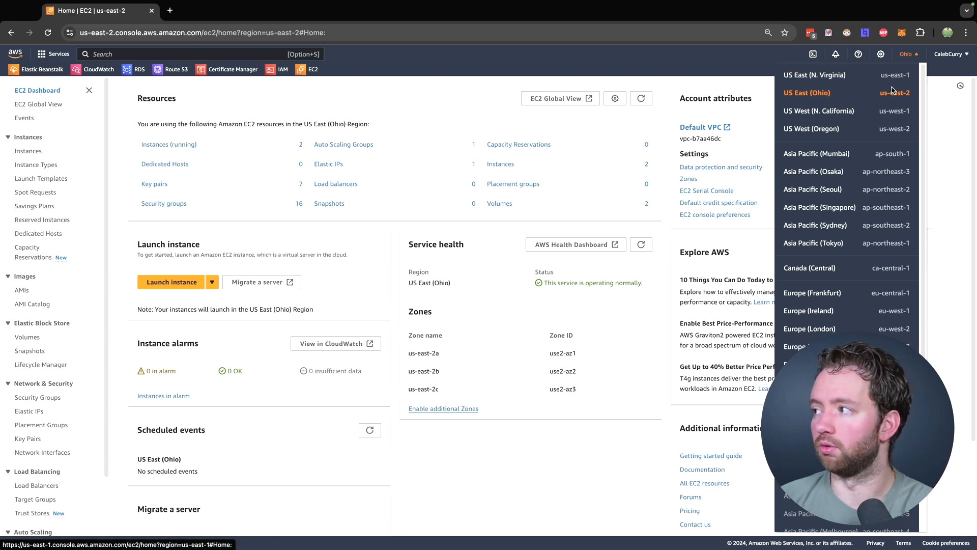
click(907, 53)
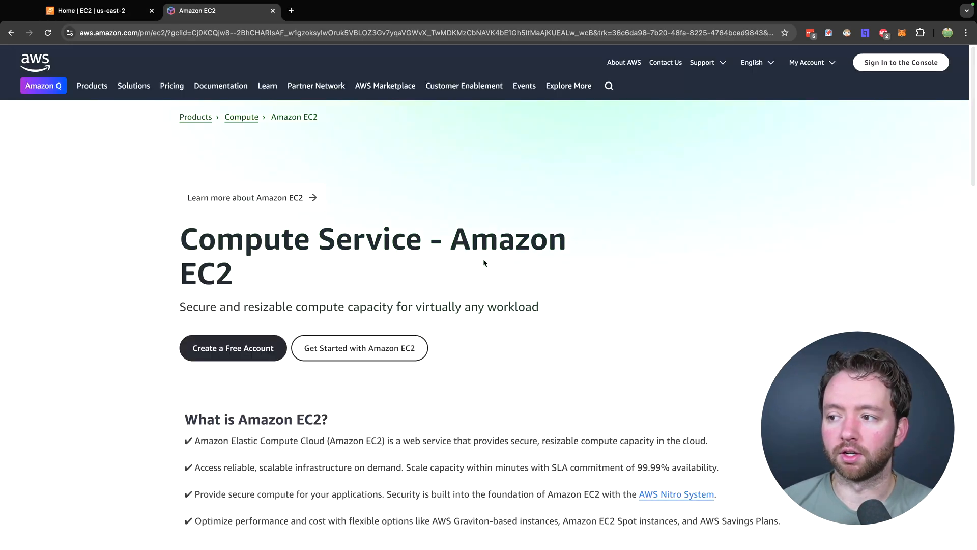
scroll(down, 3)
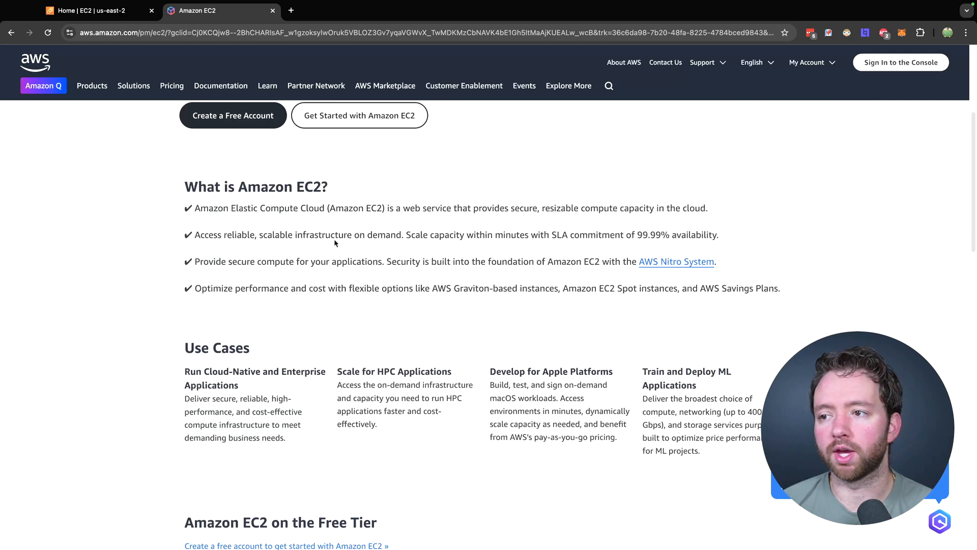
scroll(down, 3)
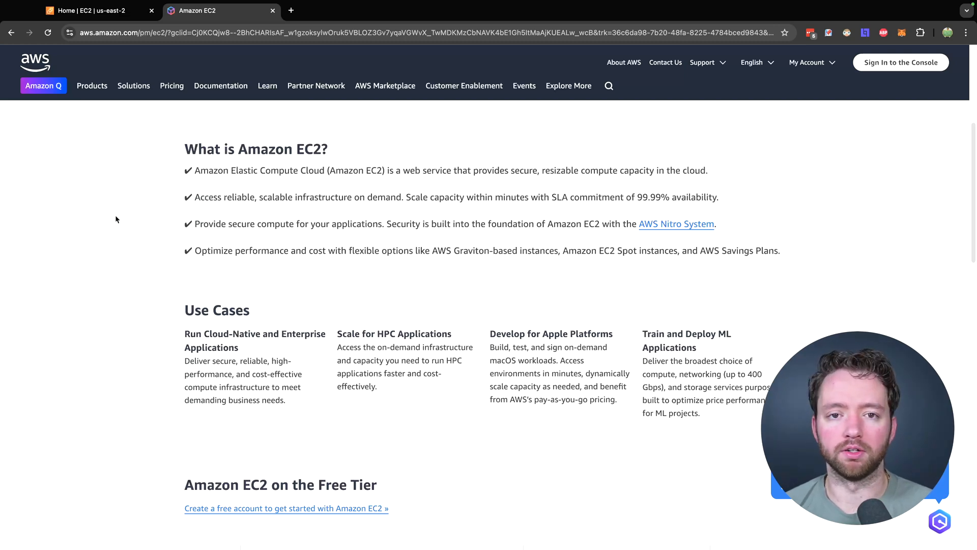
mouse_move(144, 199)
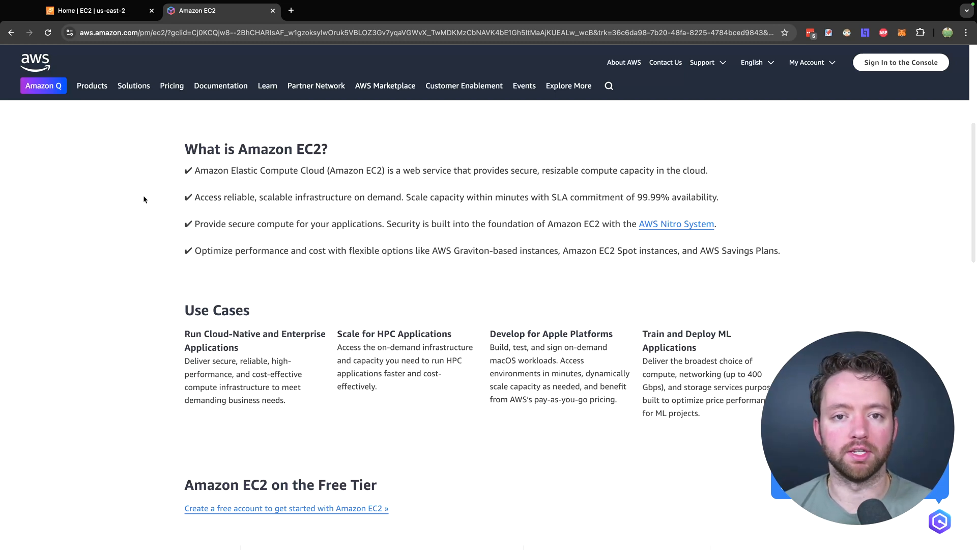
click(93, 11)
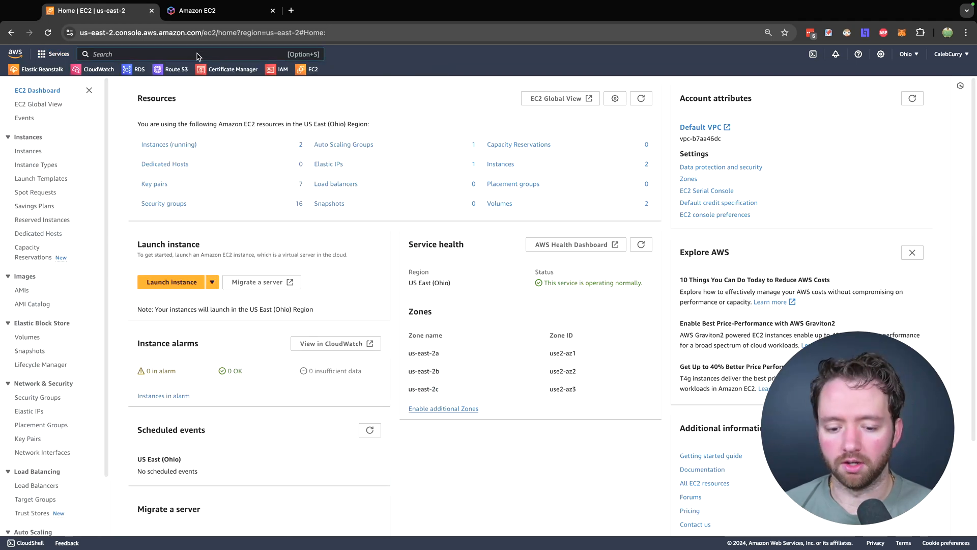
Search 's3' to open S3, then browse Products > Storage on the Amazon S3 page
text(s3)
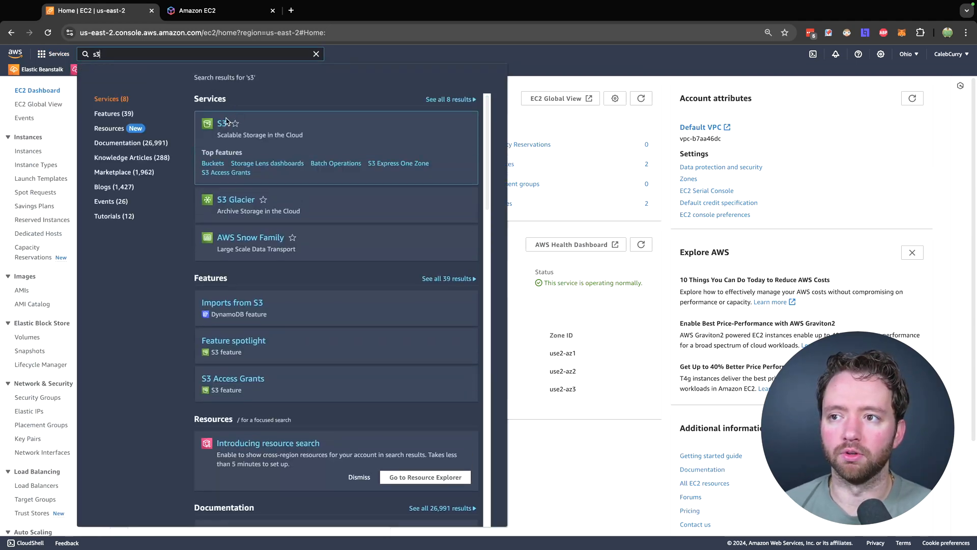
click(223, 122)
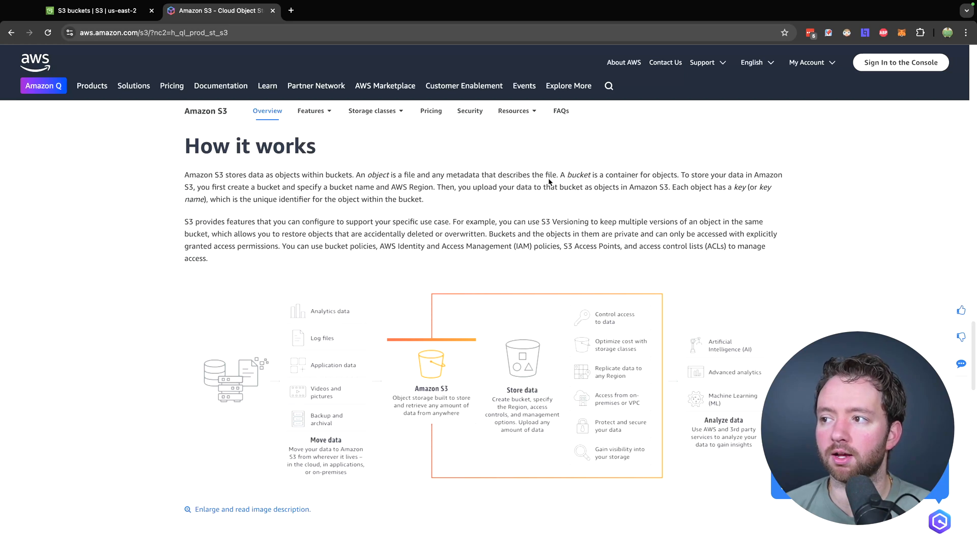
mouse_move(558, 181)
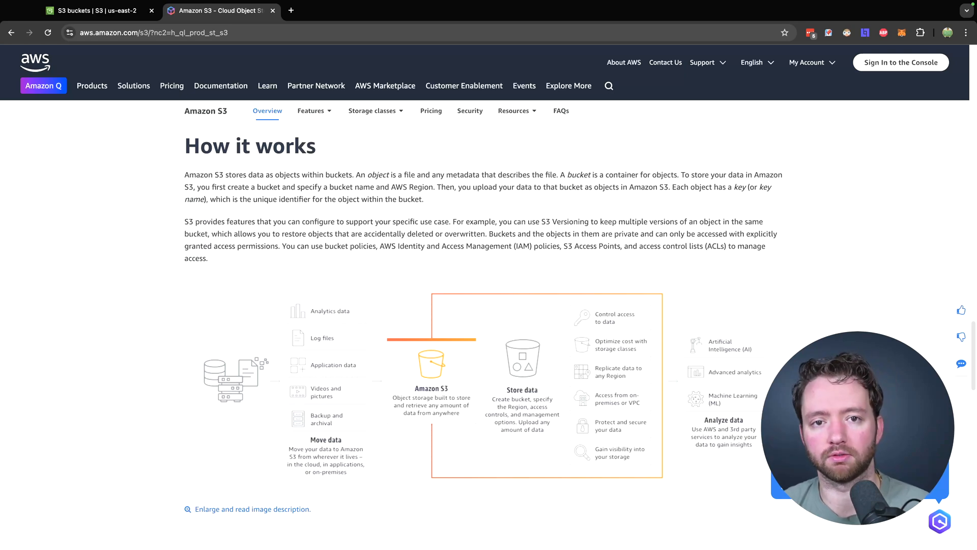
click(92, 85)
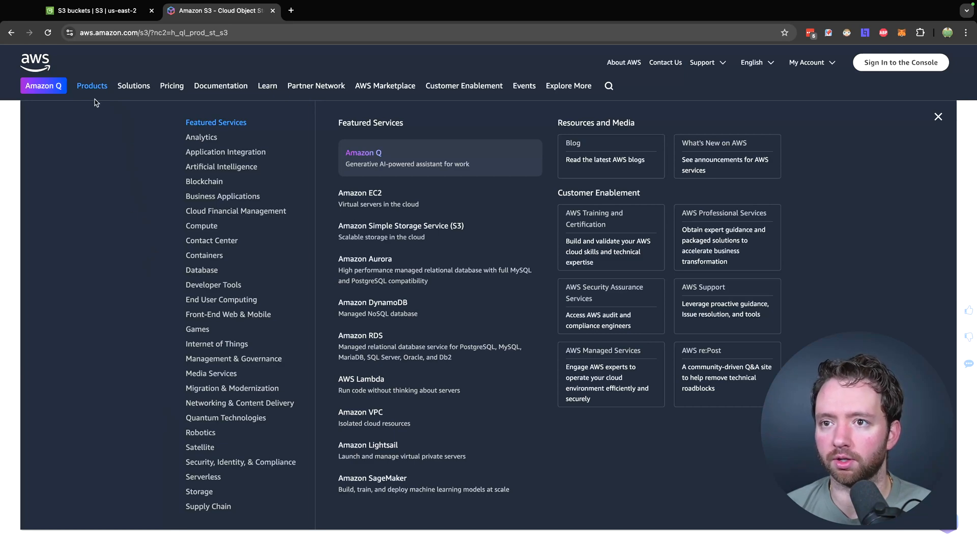
mouse_move(199, 491)
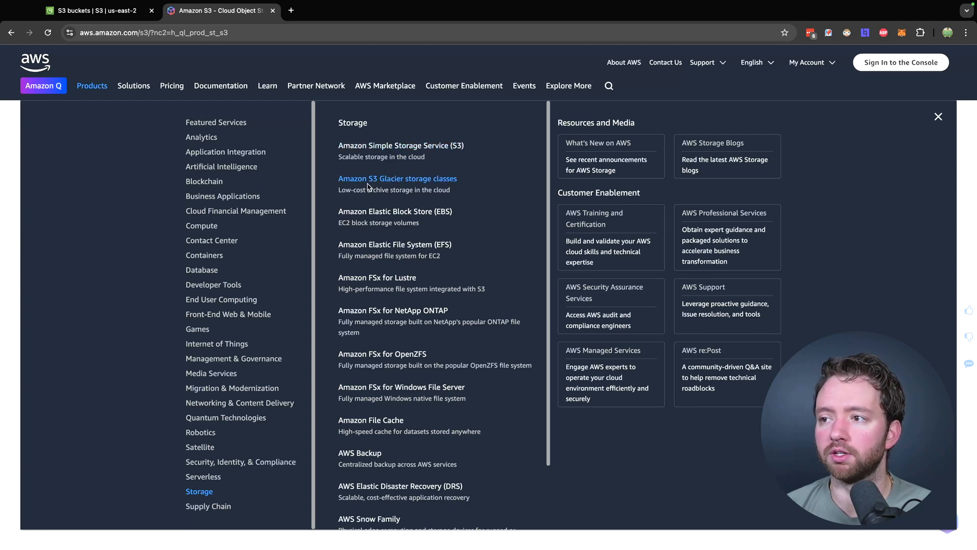
mouse_move(446, 202)
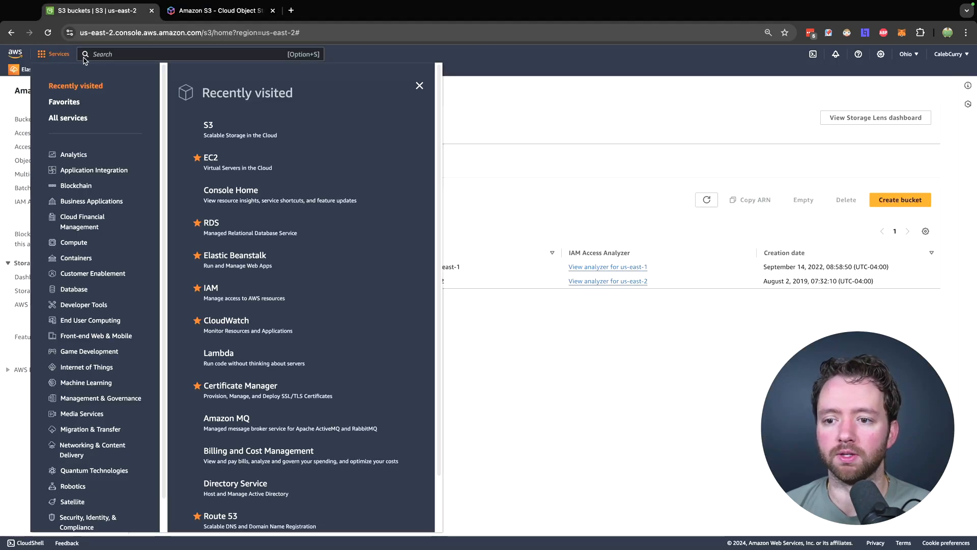
Start an Aurora PostgreSQL database in RDS and view the DB instance class options
text(rds)
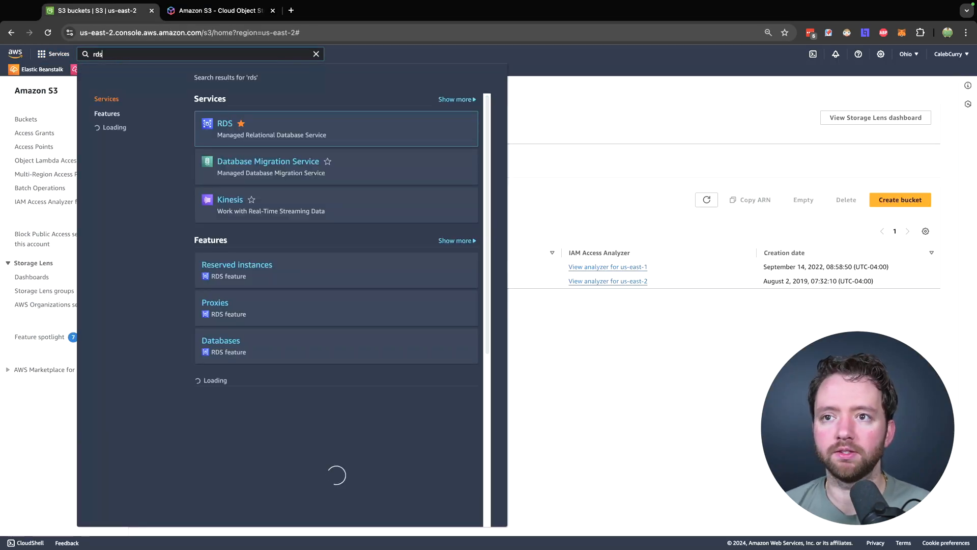
click(225, 123)
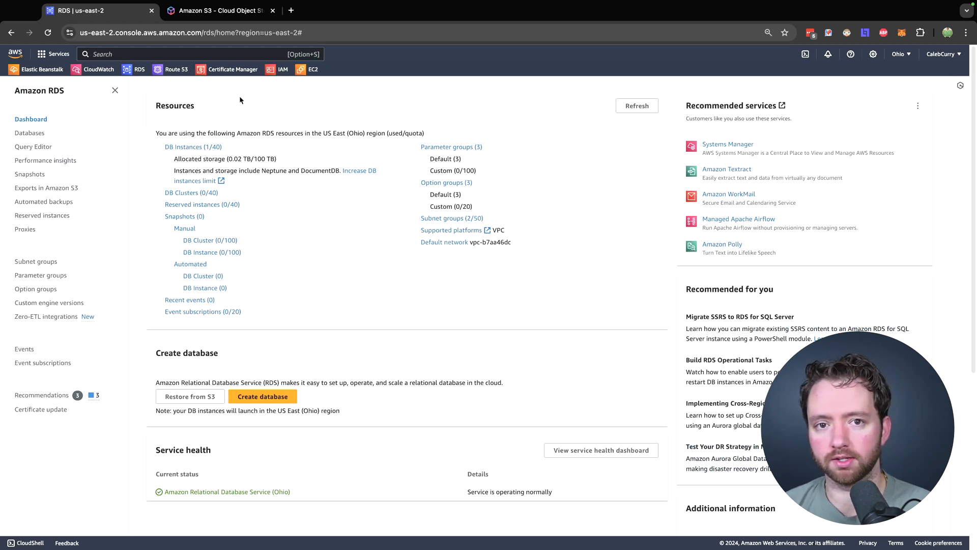
click(262, 396)
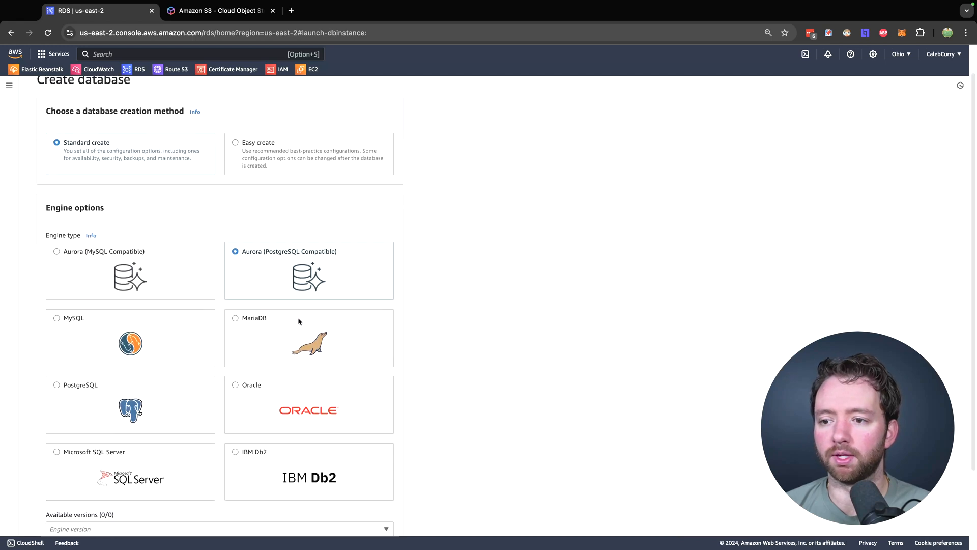
scroll(down, 3)
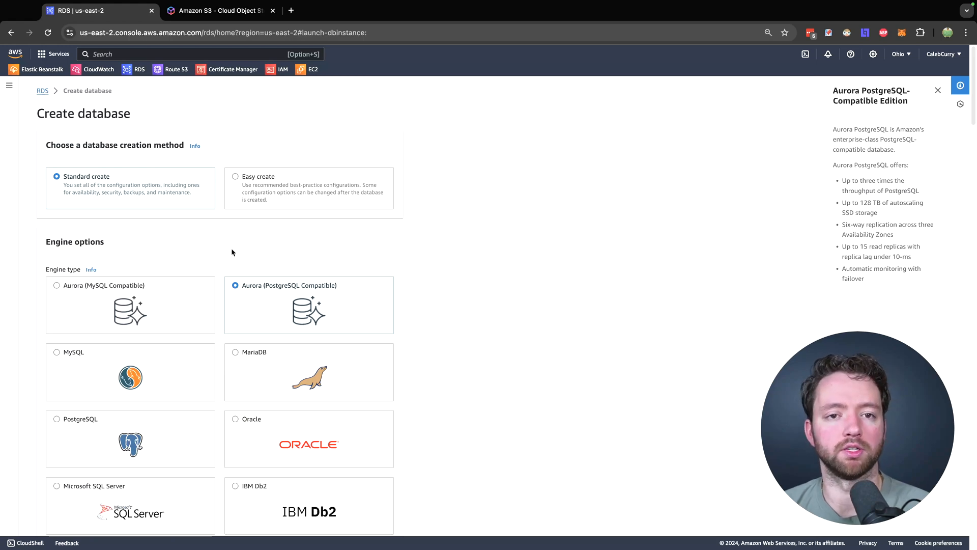
scroll(down, 3)
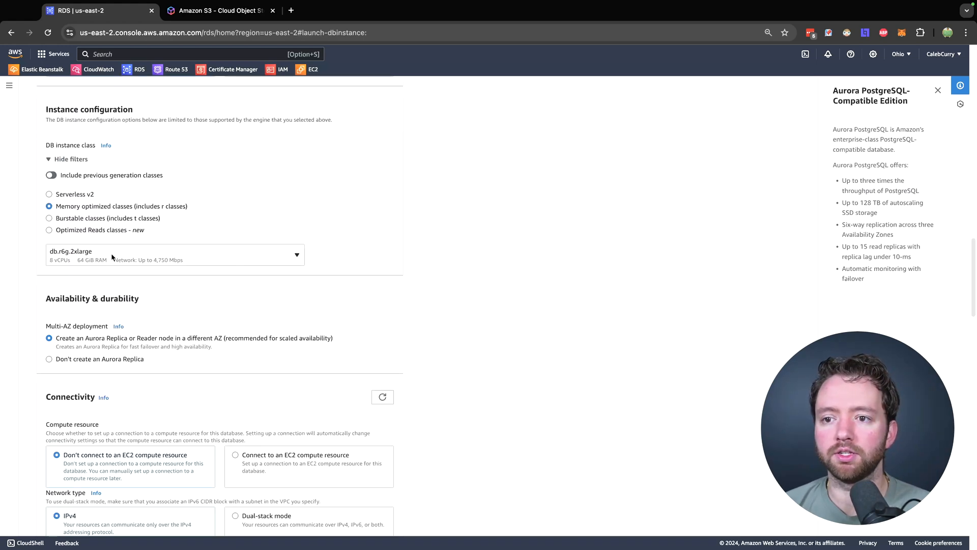
click(174, 254)
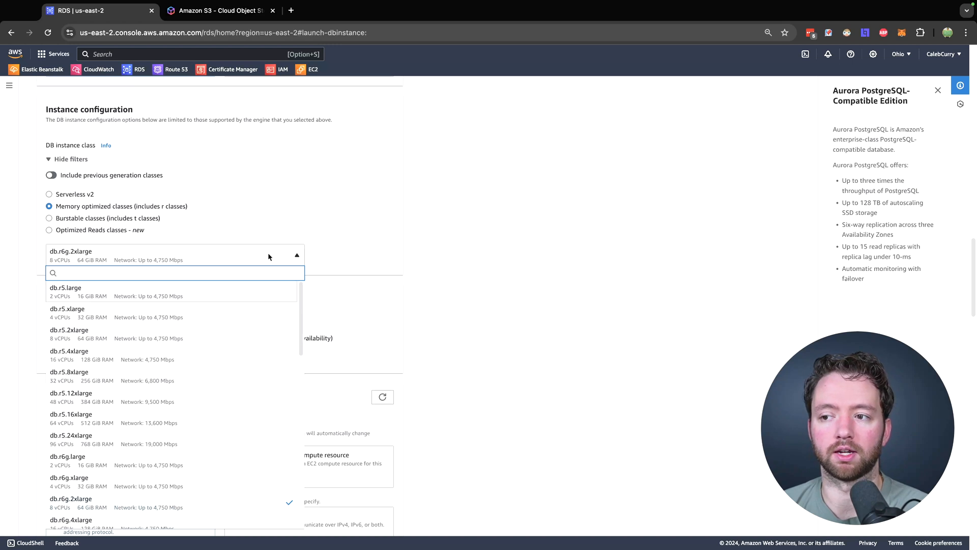
mouse_move(279, 254)
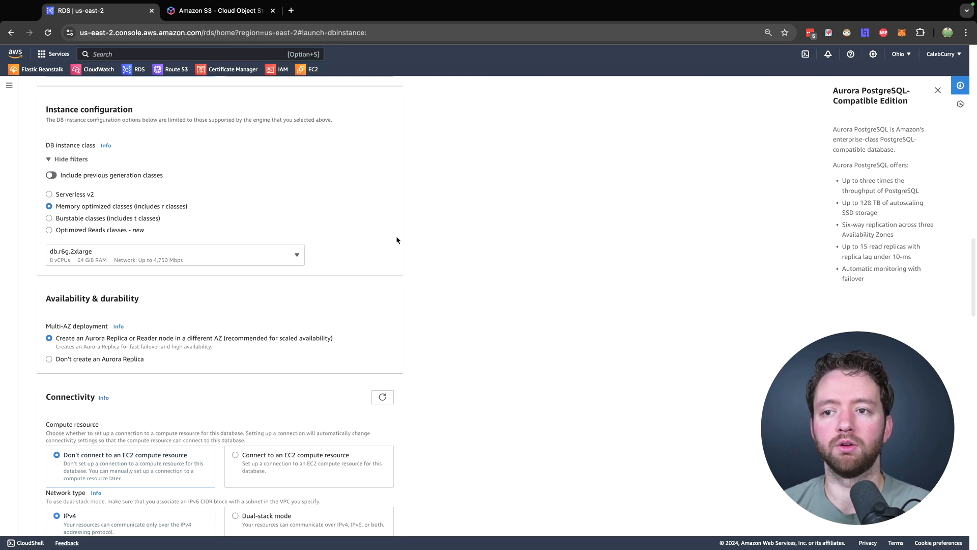
click(175, 254)
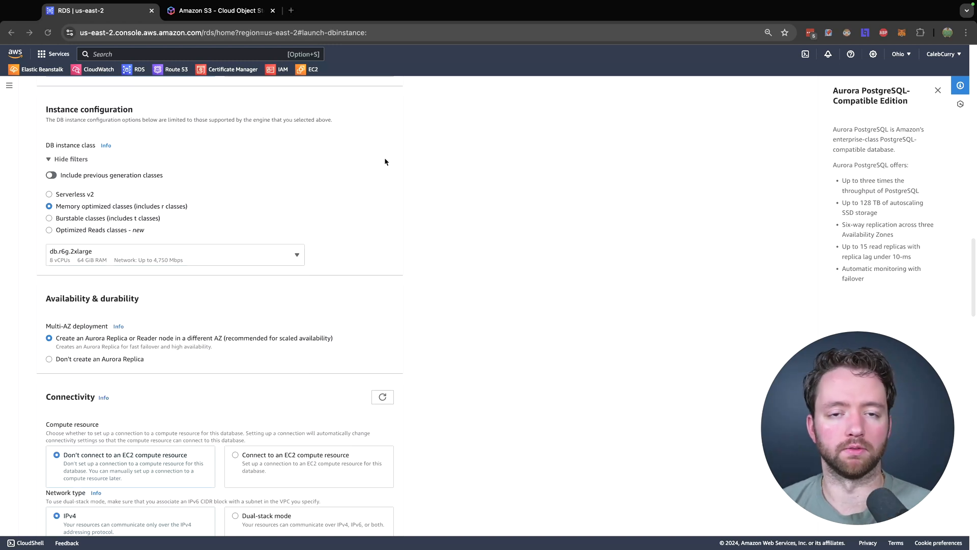
mouse_move(368, 193)
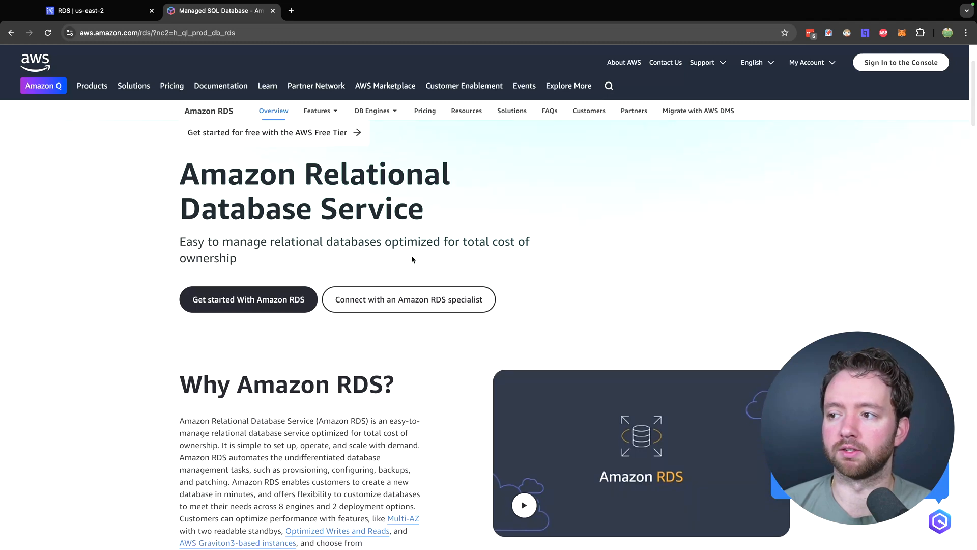
Scroll the Amazon RDS overview and follow its 'Aurora Serverless' link
scroll(down, 3)
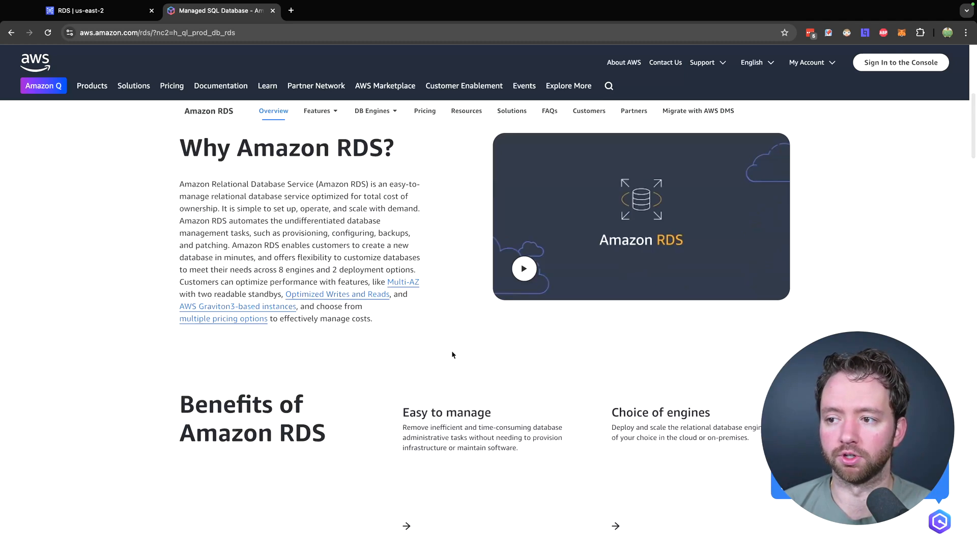
scroll(down, 3)
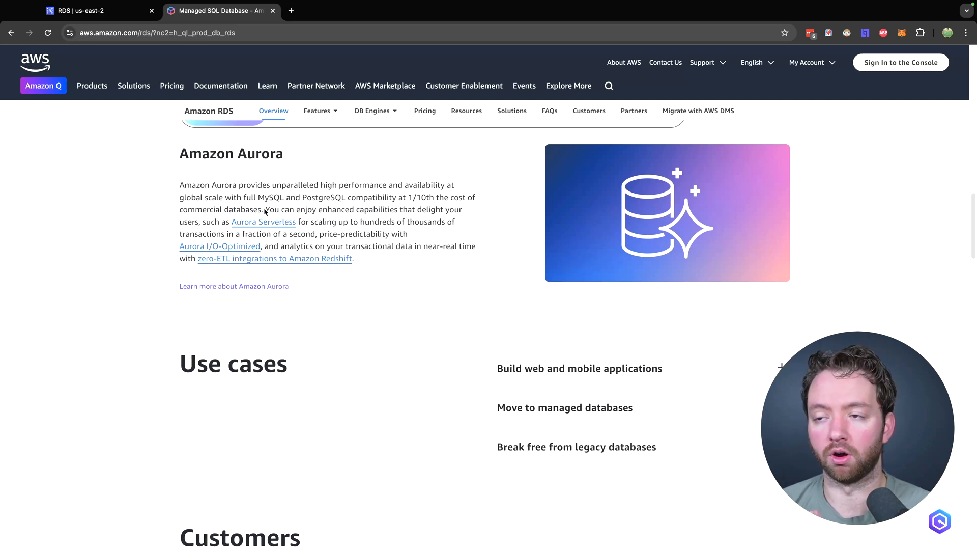
mouse_move(263, 217)
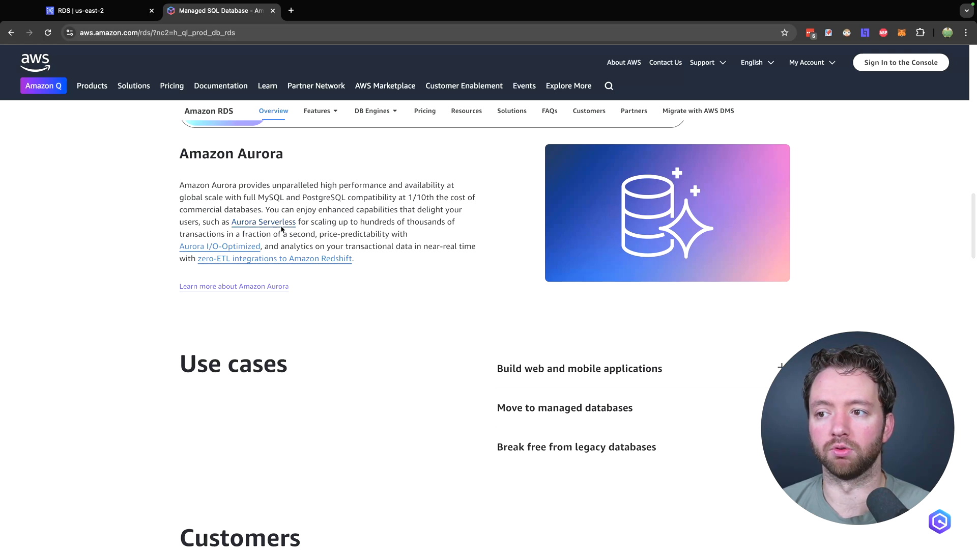
click(263, 222)
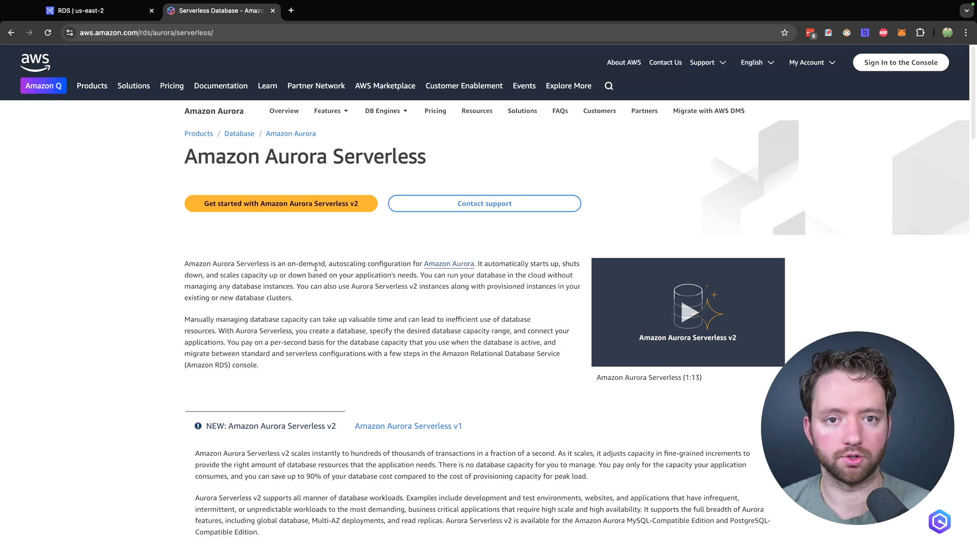
Open the Amazon DynamoDB page from Products > Database
click(92, 85)
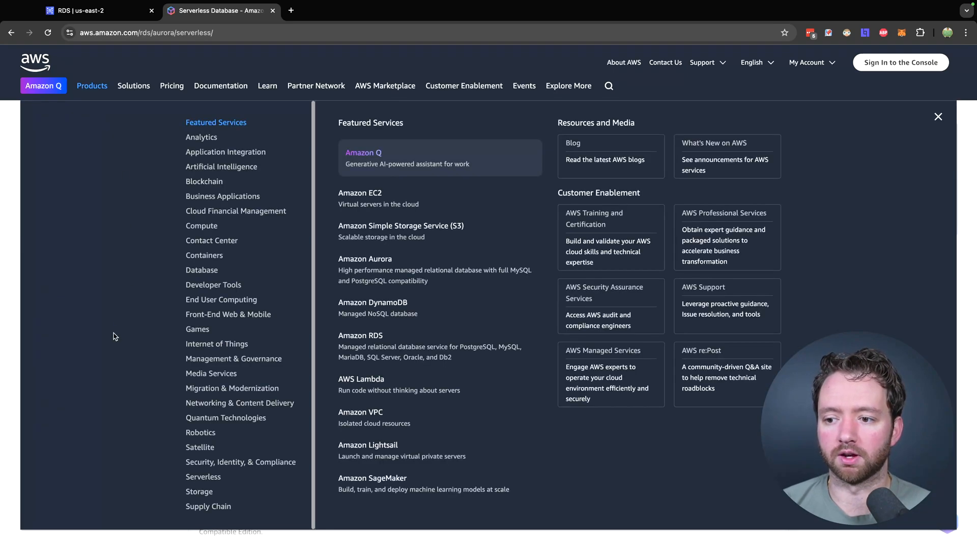
mouse_move(201, 269)
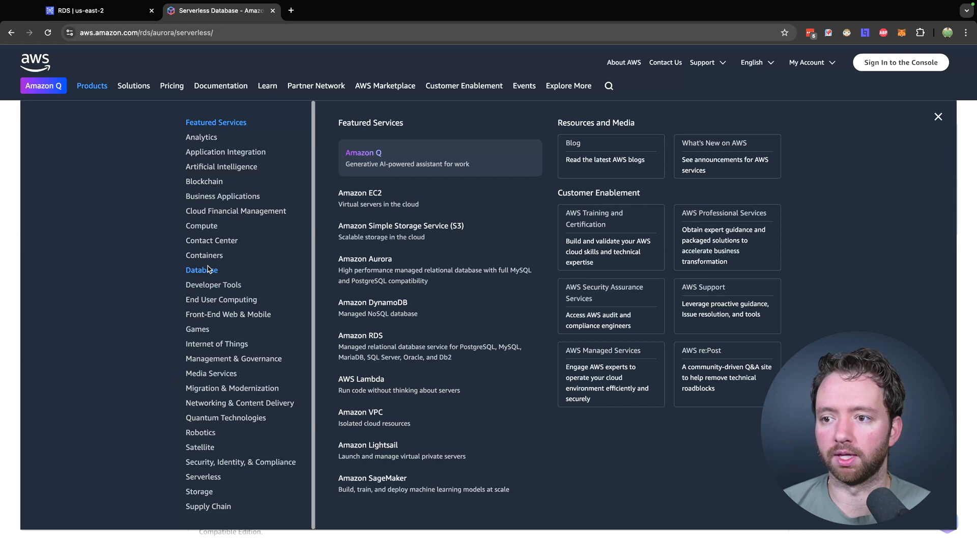
click(202, 269)
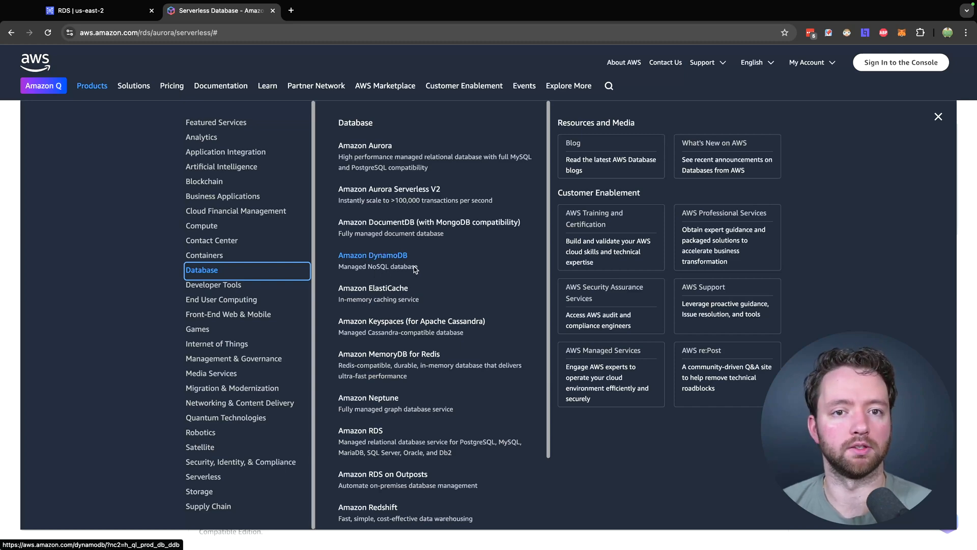
click(372, 255)
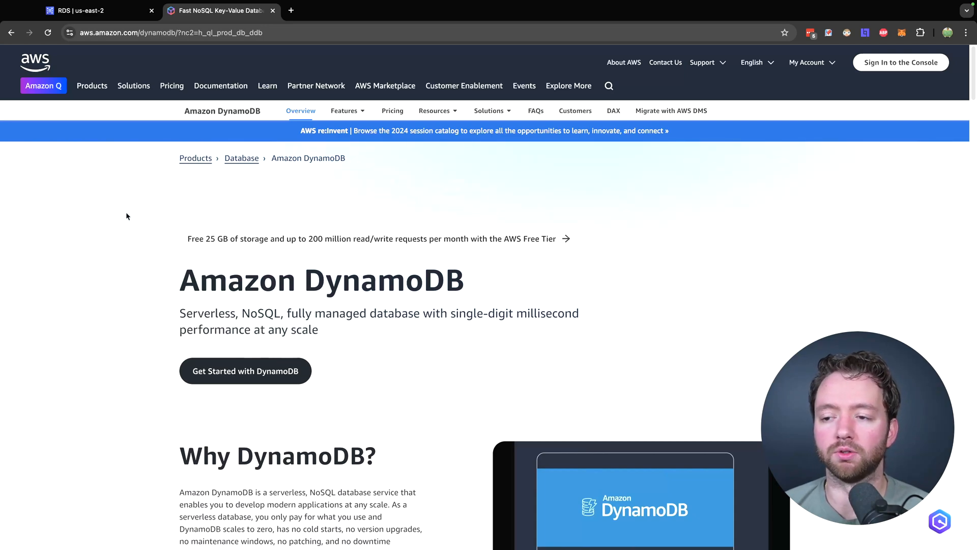
Visit the Amazon DocumentDB product page, then the Amazon Redshift product page
click(92, 86)
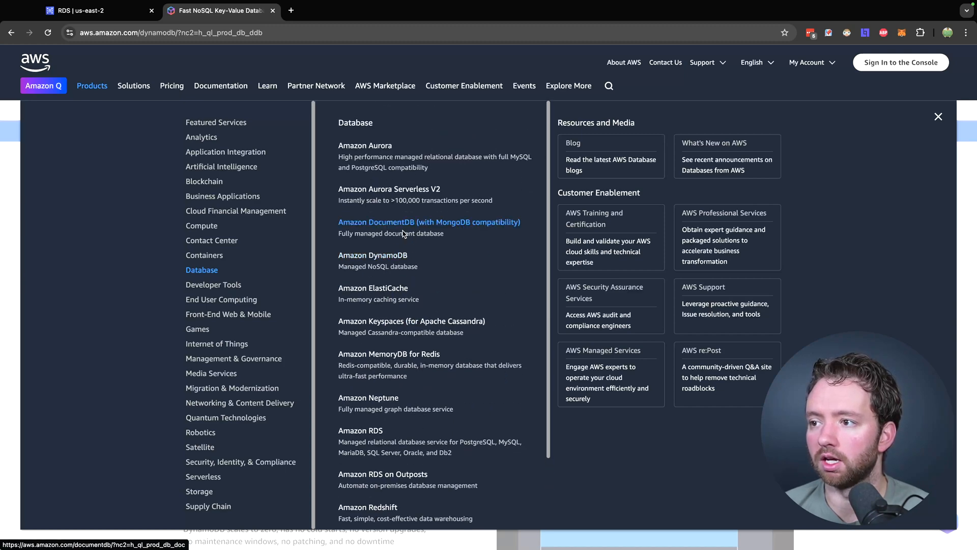
click(428, 221)
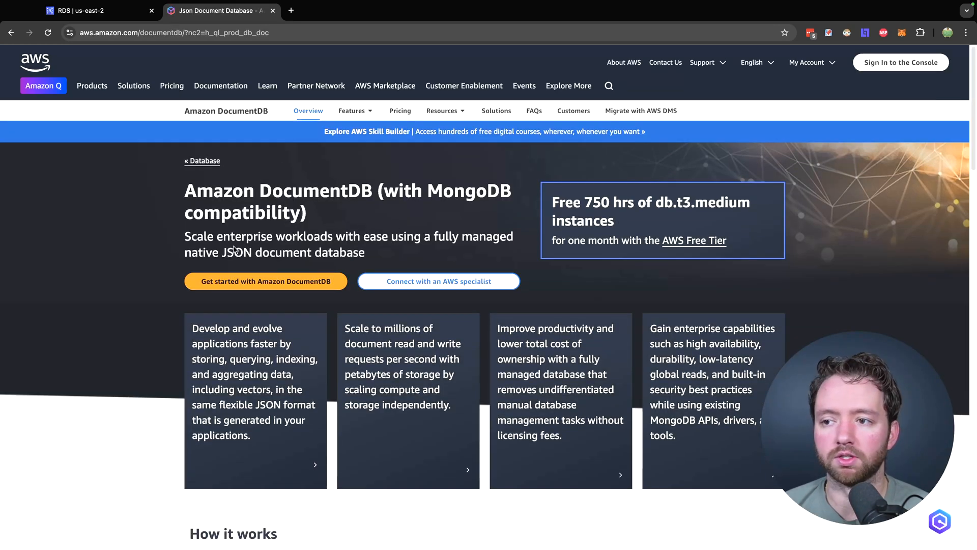
mouse_move(411, 256)
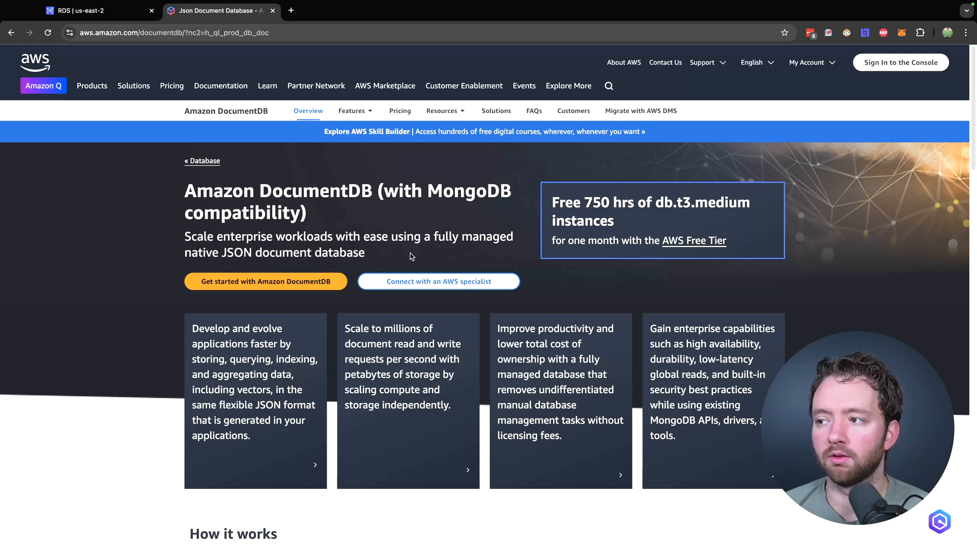
mouse_move(356, 331)
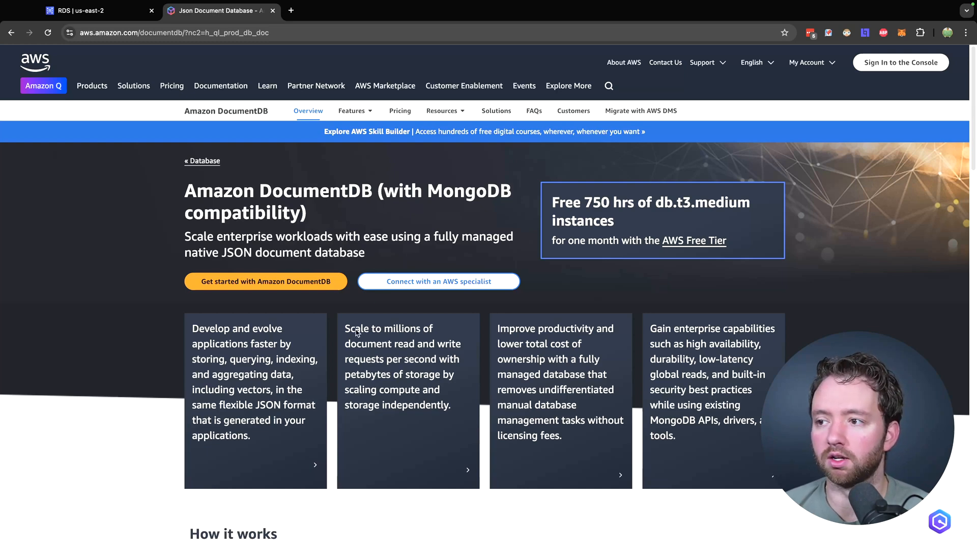
mouse_move(642, 206)
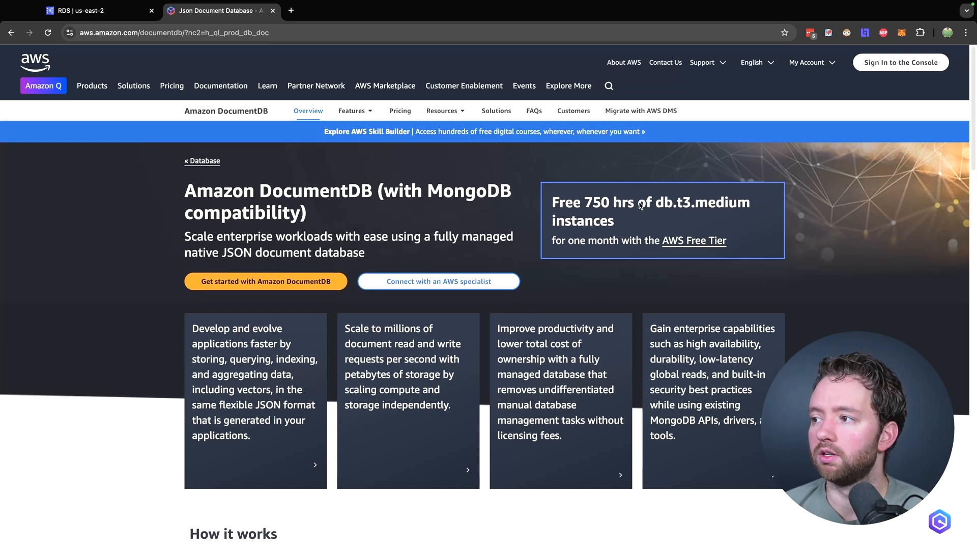
mouse_move(580, 168)
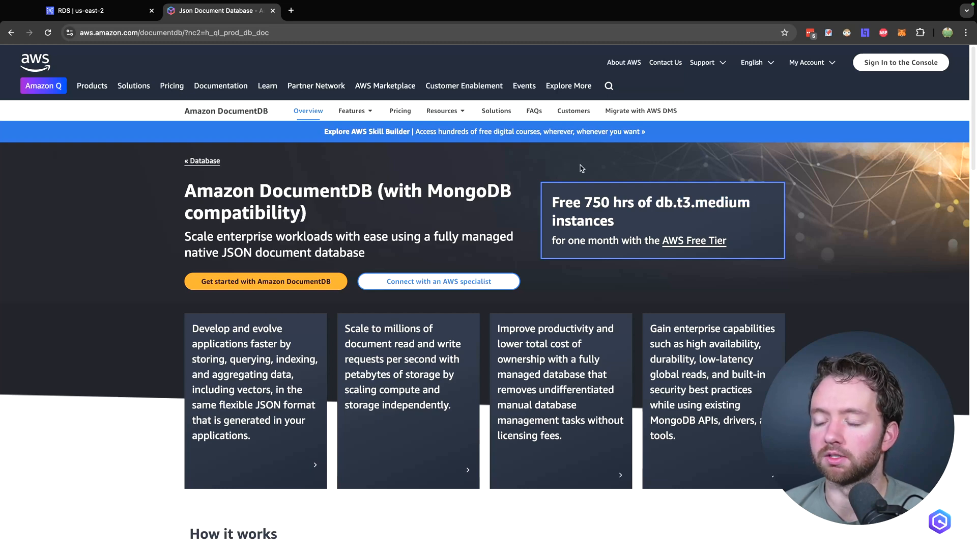
click(91, 86)
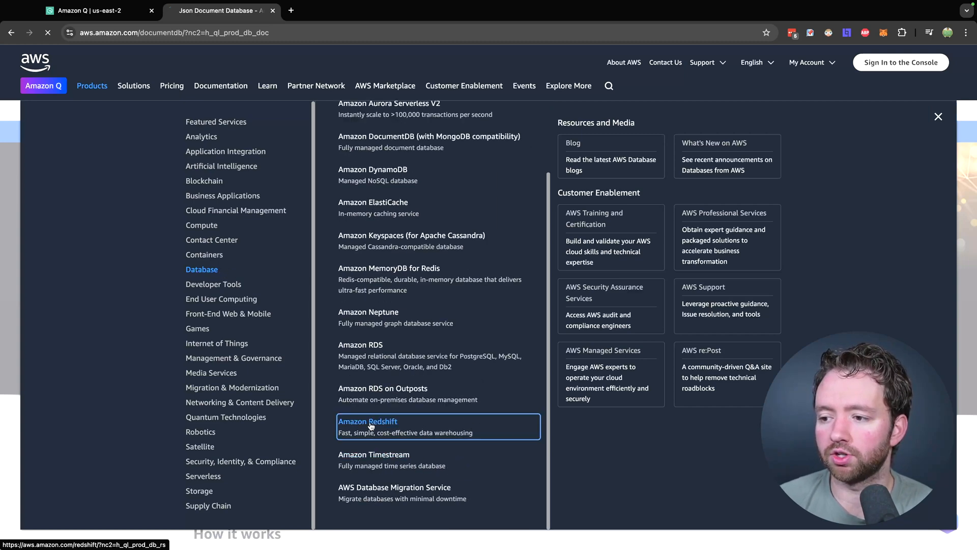
click(368, 426)
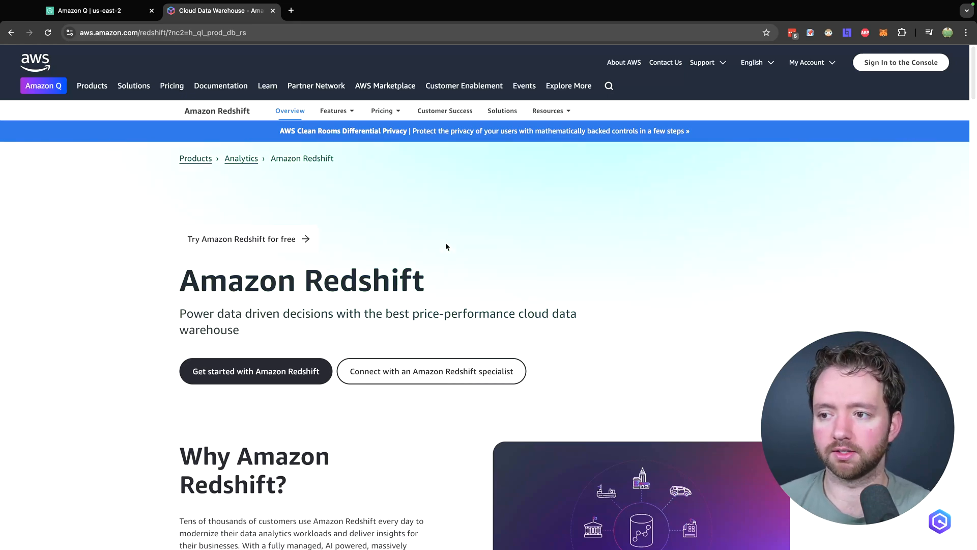
View the ElastiCache product page, then show the Redis OSS and Memcached Get started options
click(92, 85)
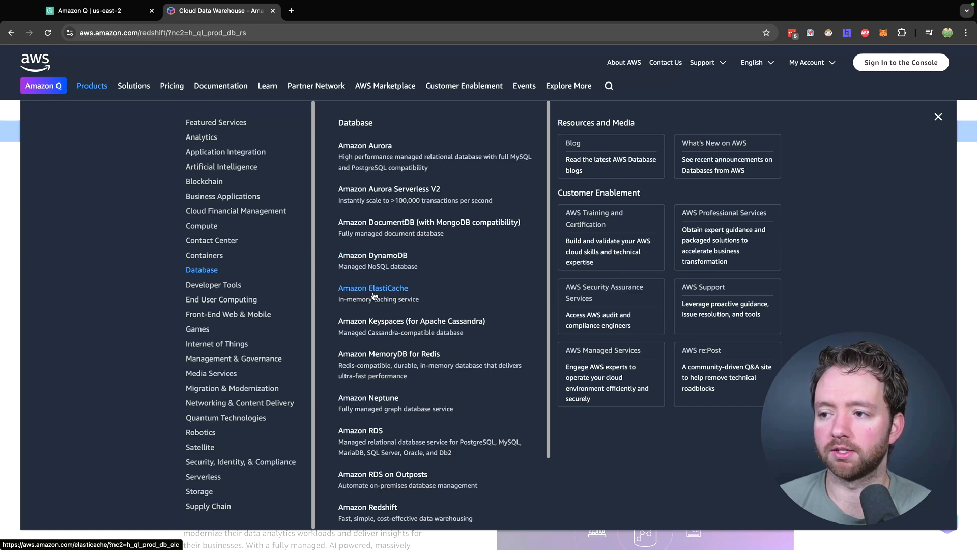
click(373, 288)
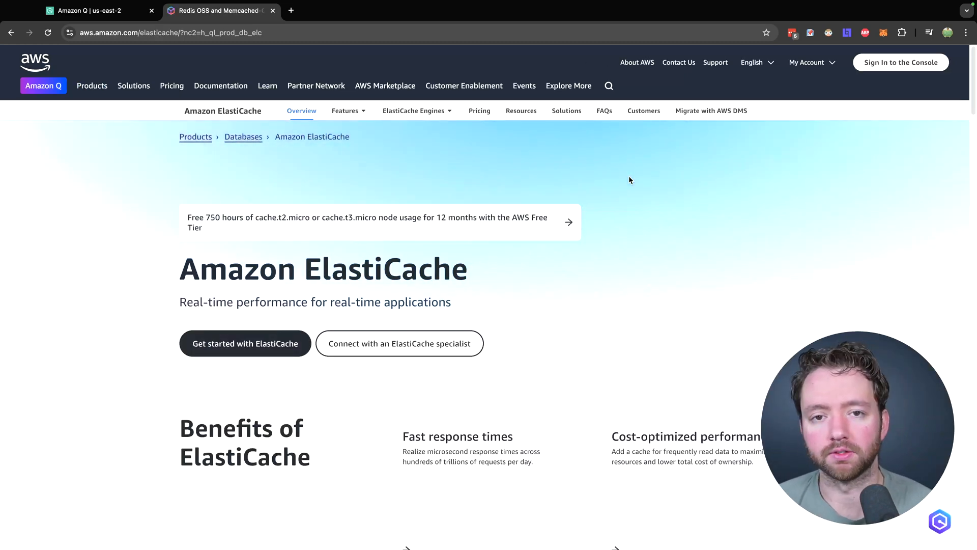
scroll(down, 3)
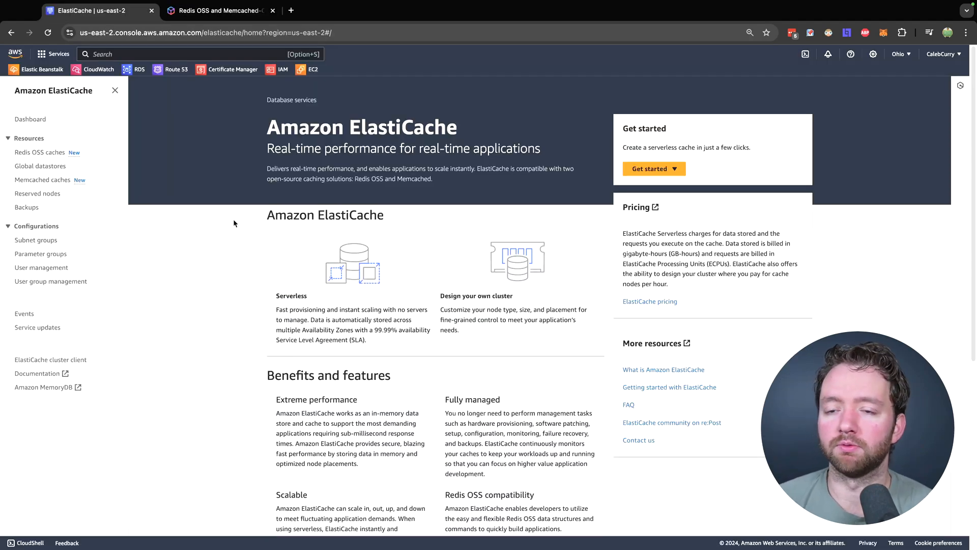
mouse_move(655, 169)
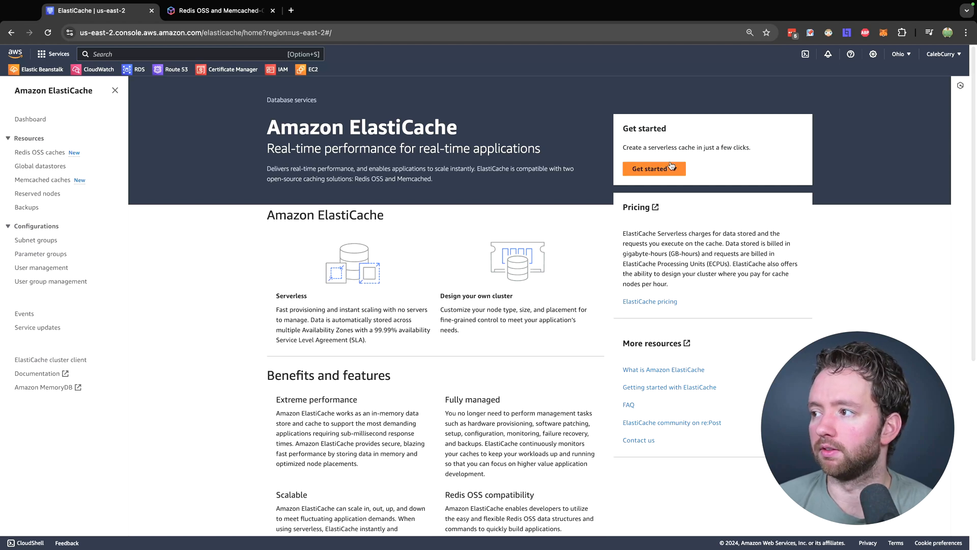
click(653, 169)
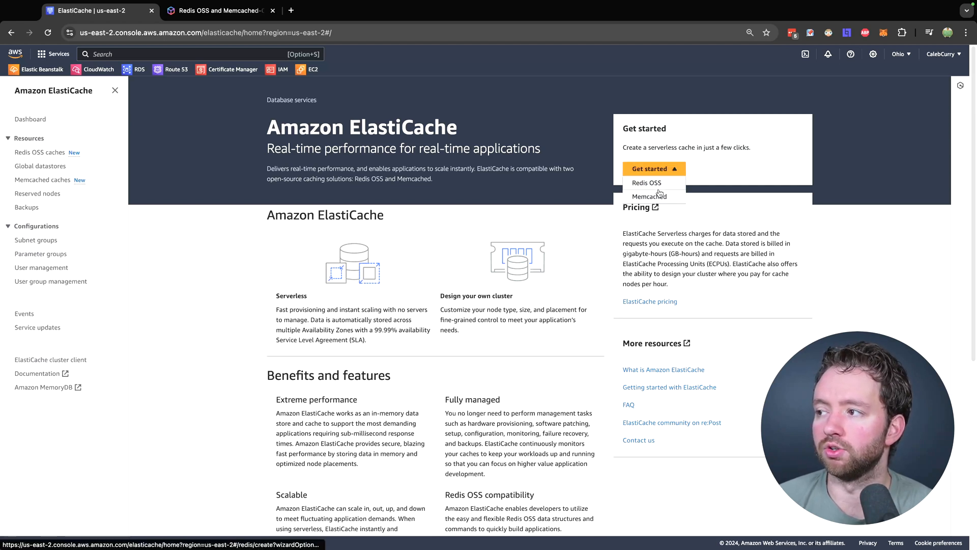
mouse_move(649, 197)
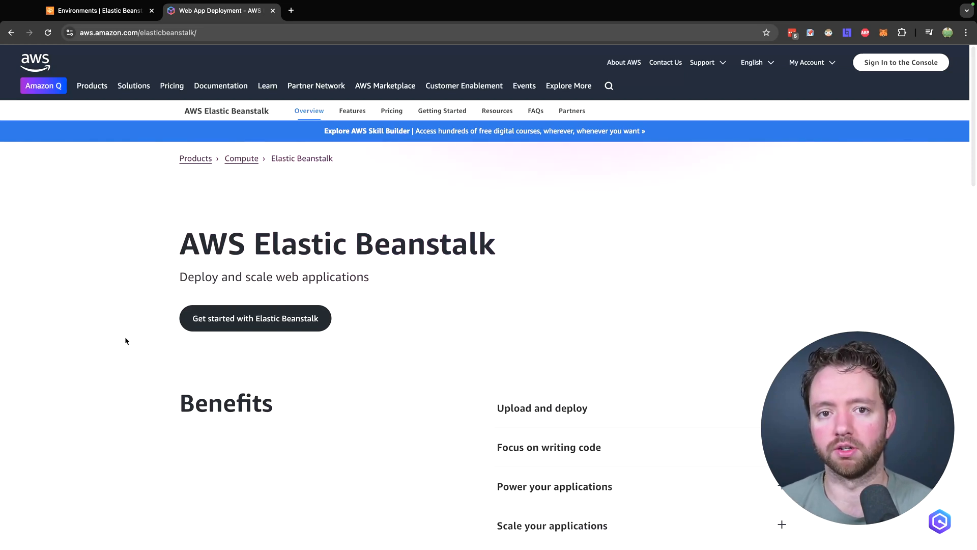
Scroll the Elastic Beanstalk page to its 'Why Elastic Beanstalk?' overview
scroll(down, 3)
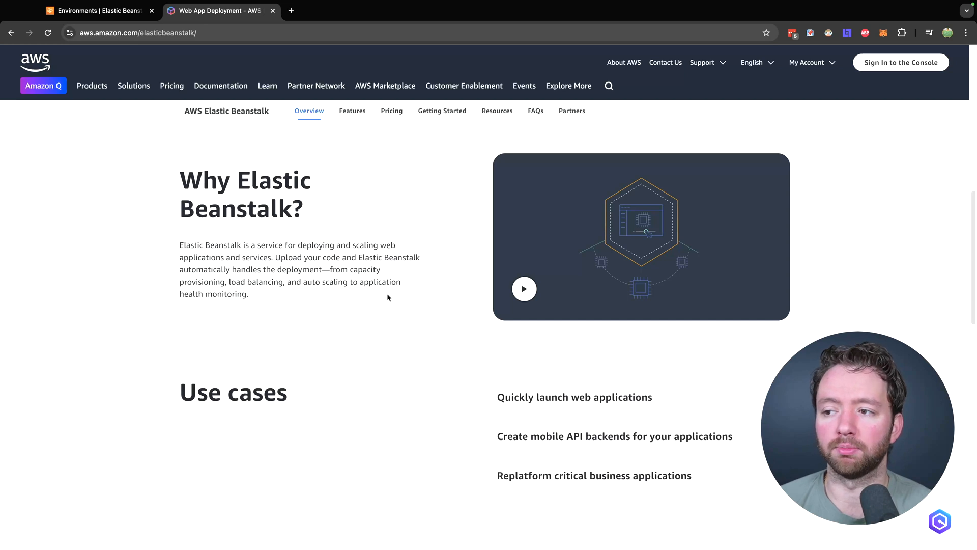
mouse_move(130, 311)
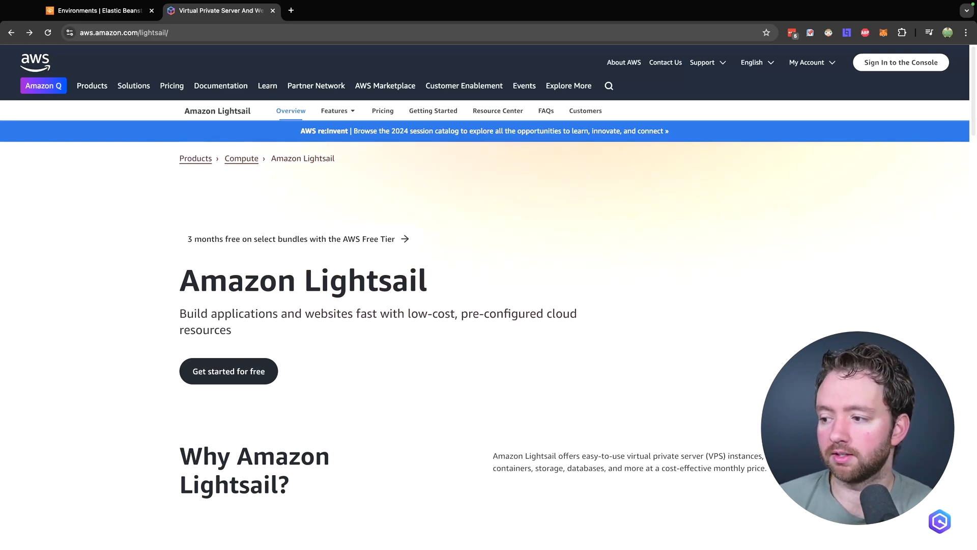
Start a Lightsail instance and list OS-only blueprints such as Amazon Linux 2023, Ubuntu, Debian
scroll(down, 3)
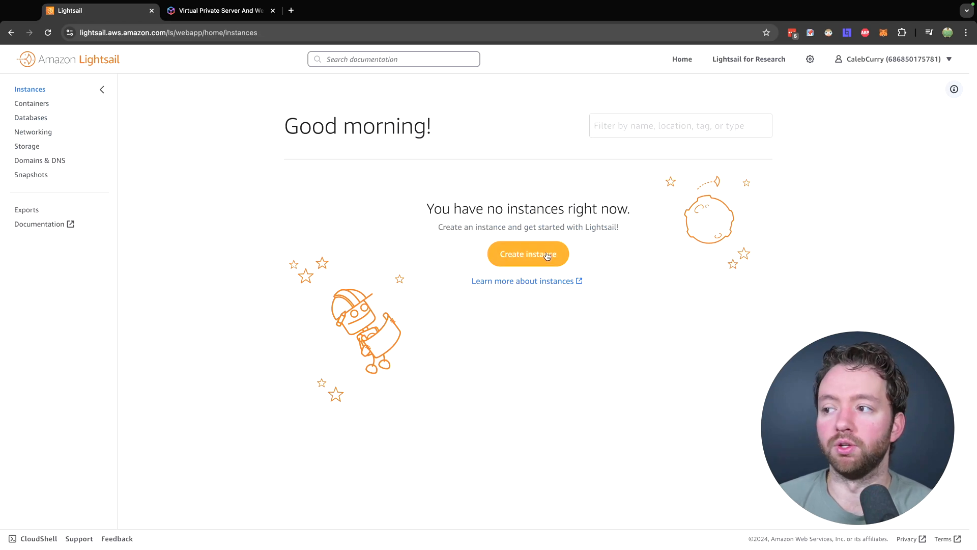
click(527, 253)
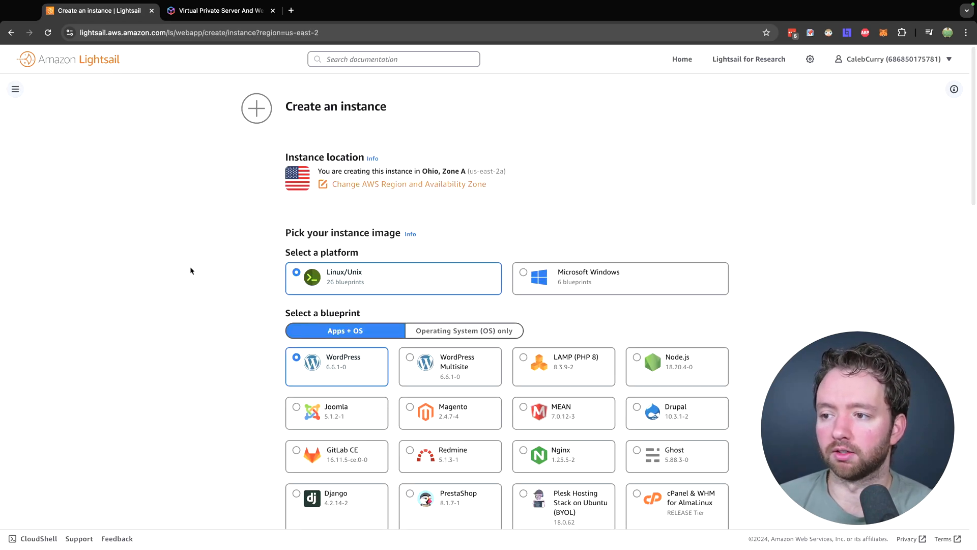
scroll(down, 3)
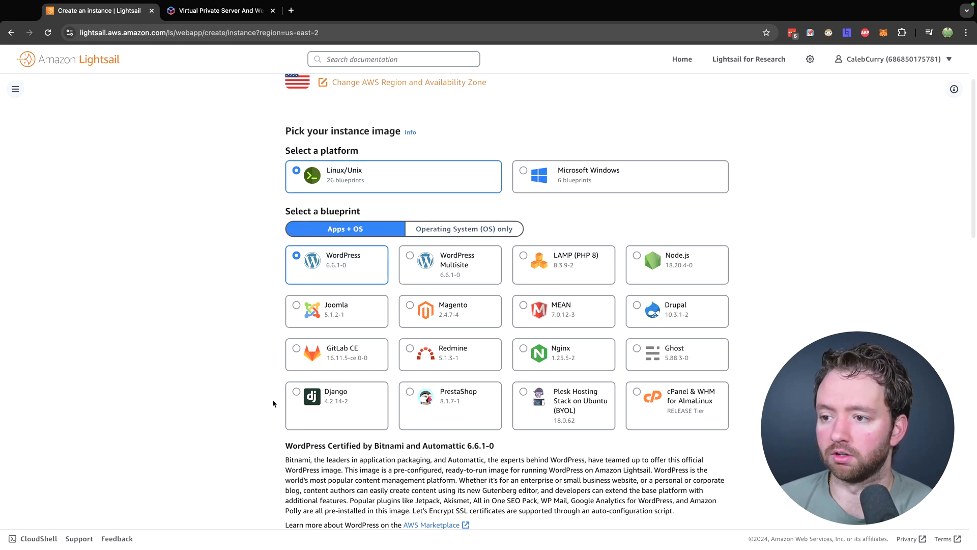
mouse_move(688, 274)
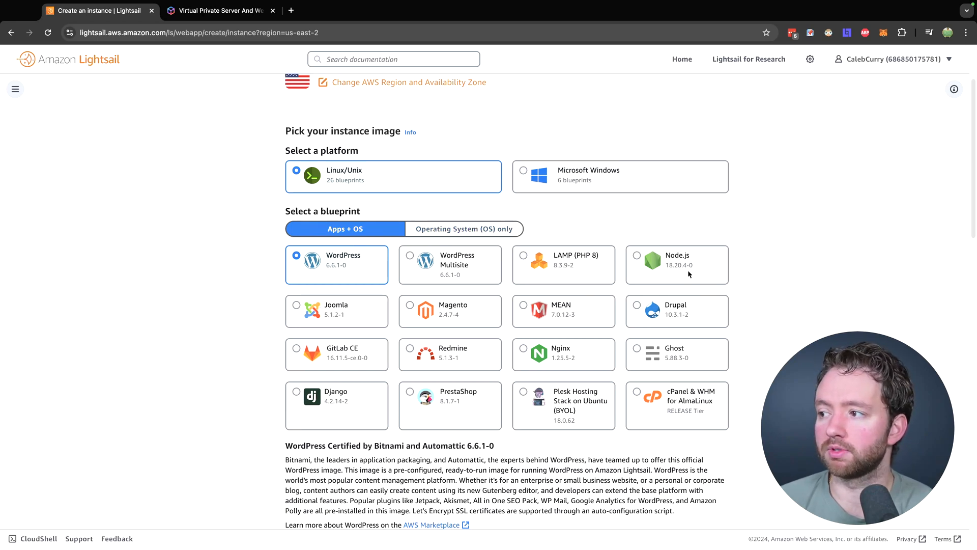
mouse_move(549, 361)
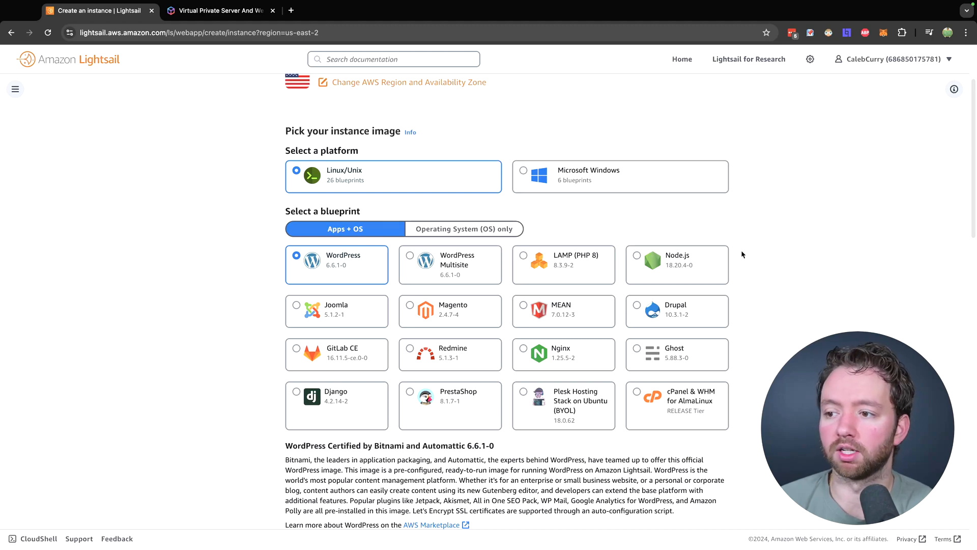
mouse_move(278, 361)
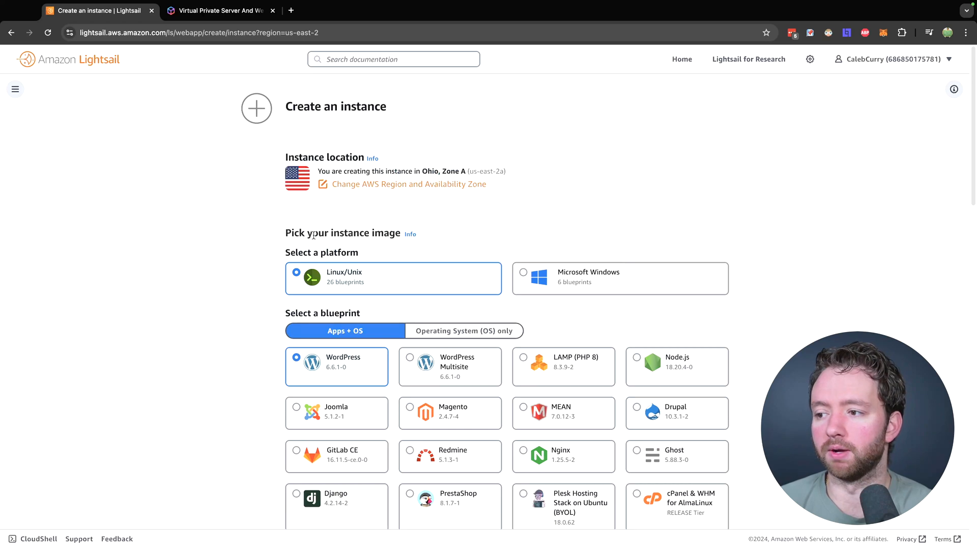
click(464, 330)
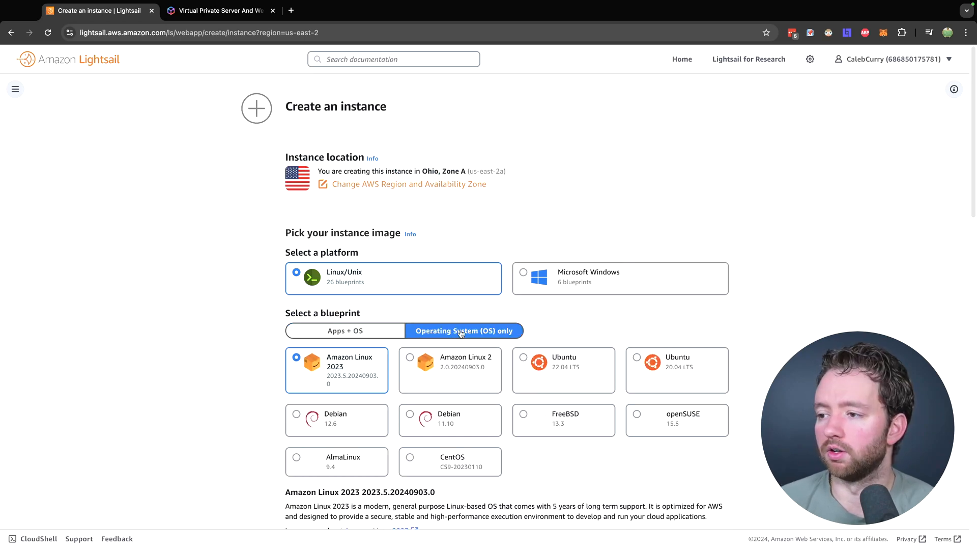
scroll(down, 3)
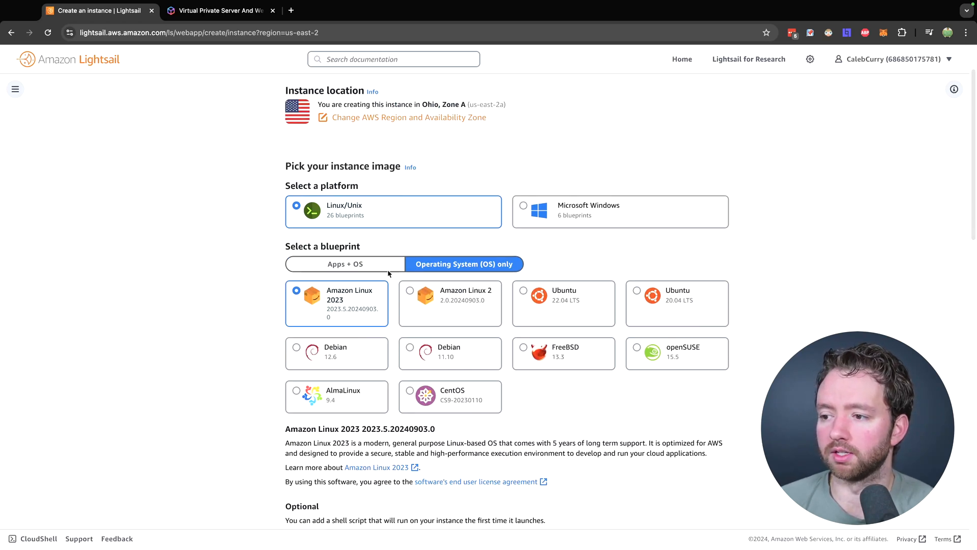
click(218, 11)
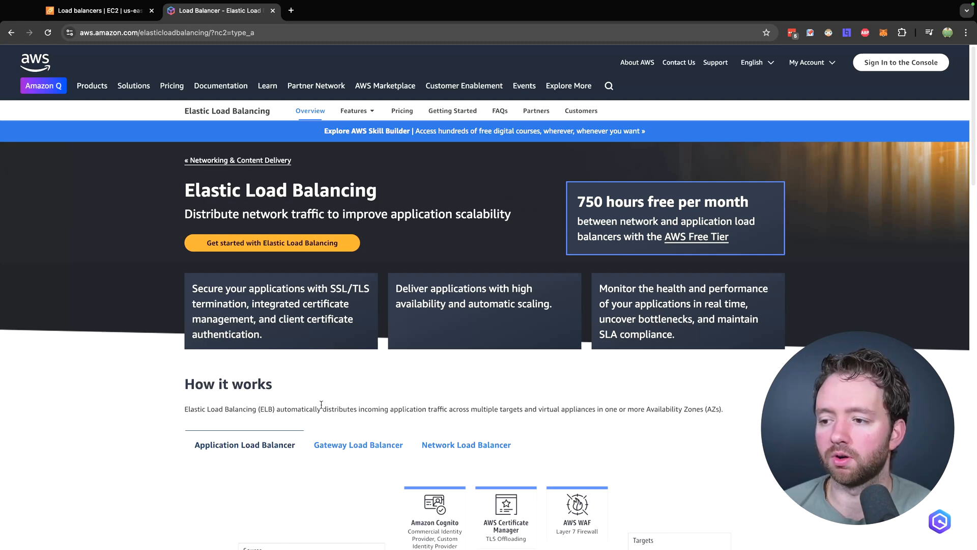
Move from Elastic Load Balancing to the Route 53 page and scroll to its benefits
drag(321, 408, 472, 408)
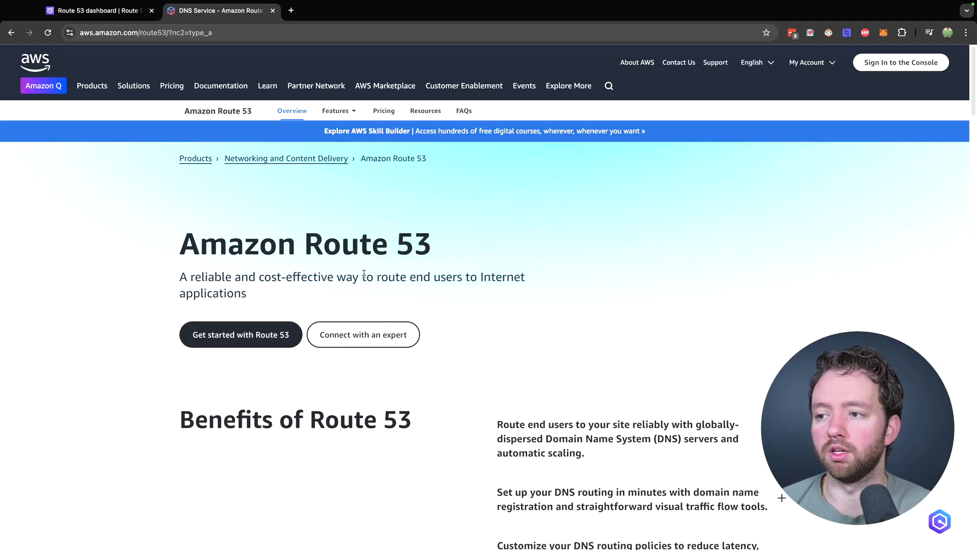
mouse_move(585, 263)
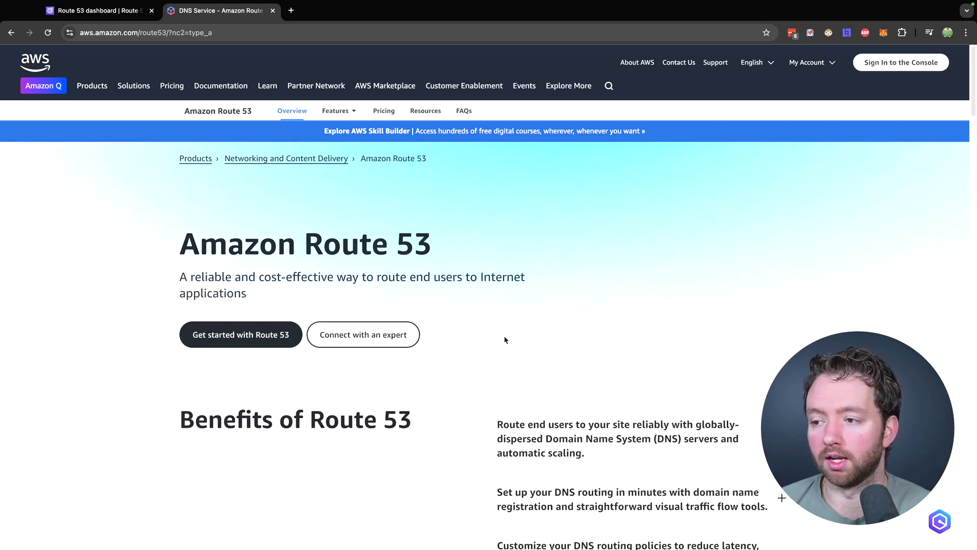
scroll(down, 3)
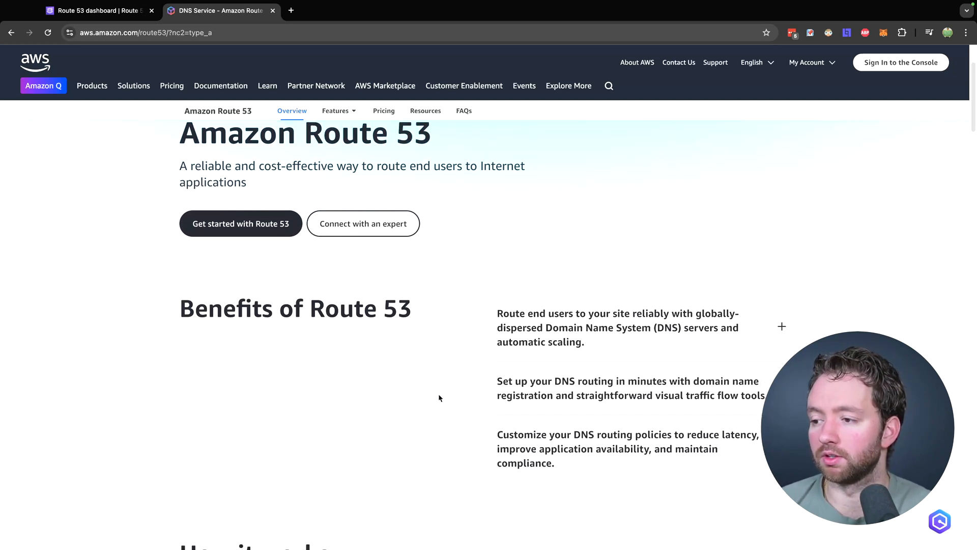
scroll(down, 3)
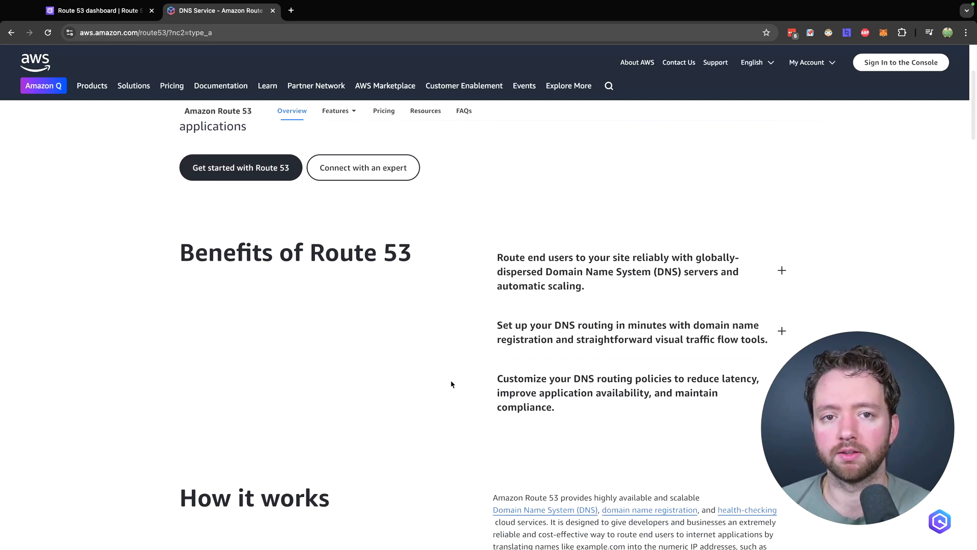
Check a domain's availability in the Route 53 console: taken, with nine alternatives suggested
click(96, 10)
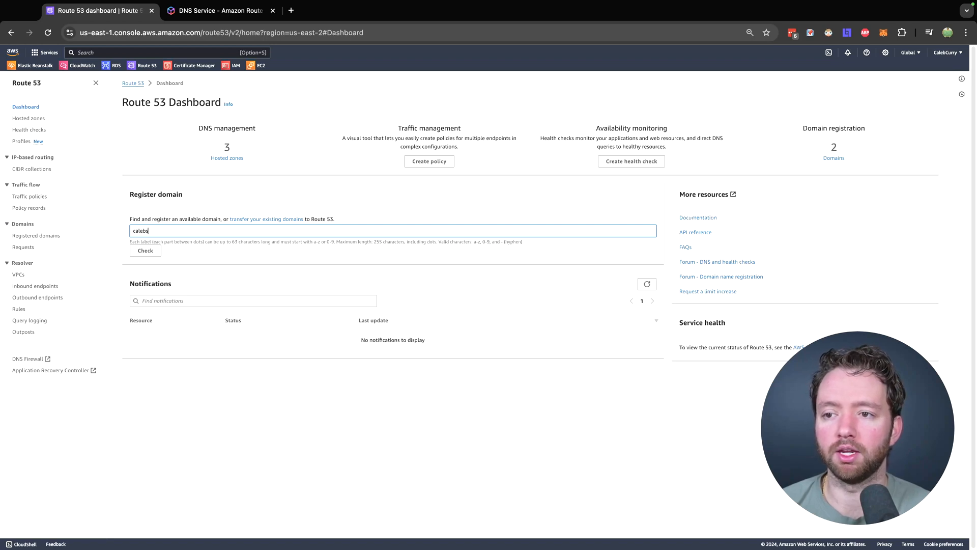
click(144, 250)
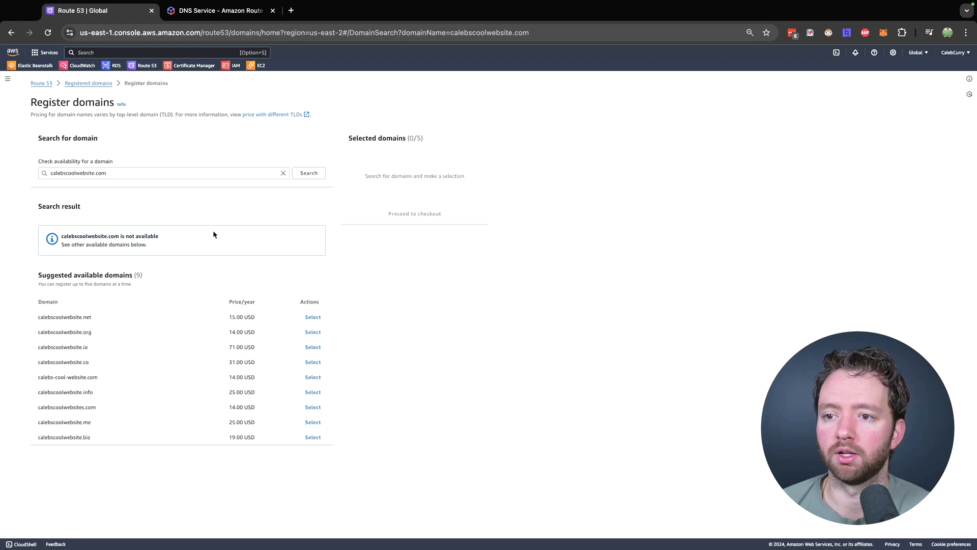
mouse_move(491, 295)
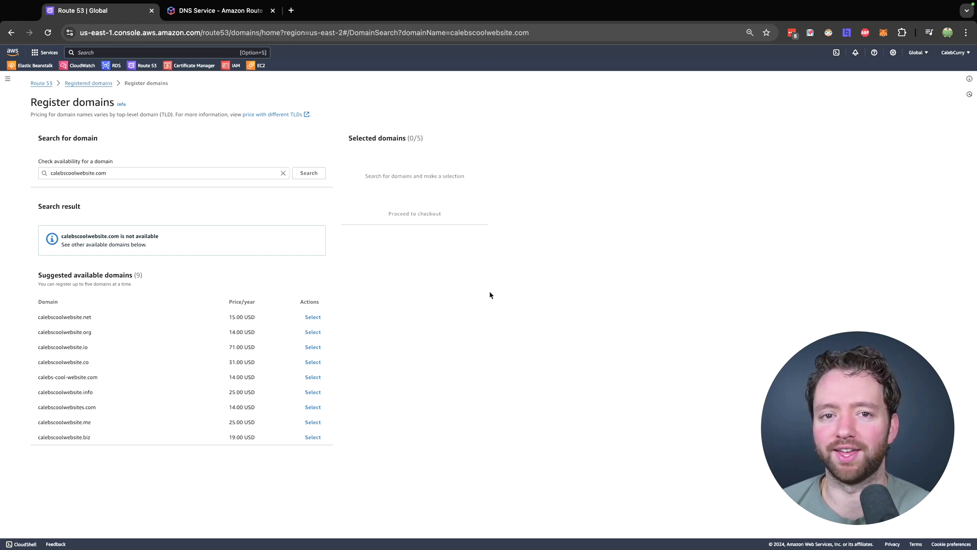
mouse_move(63, 414)
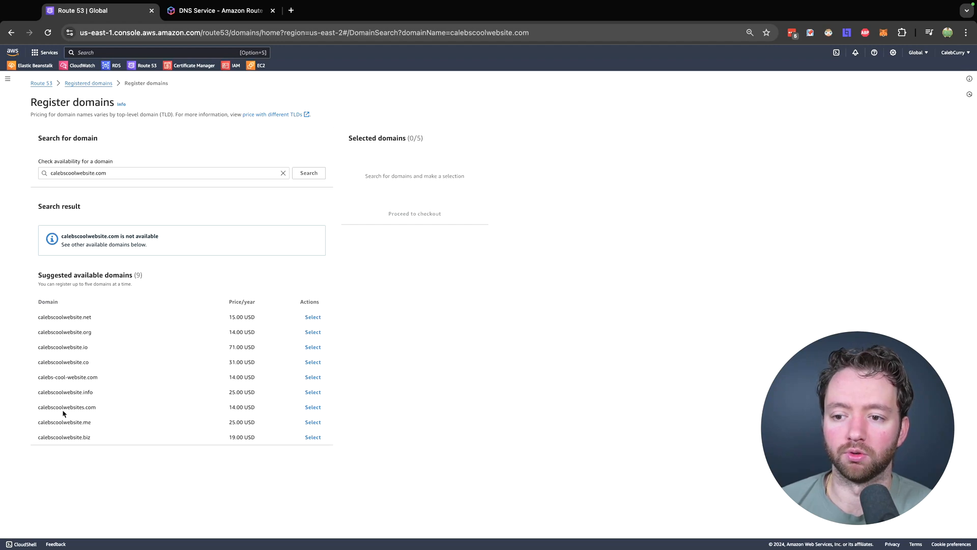
mouse_move(142, 435)
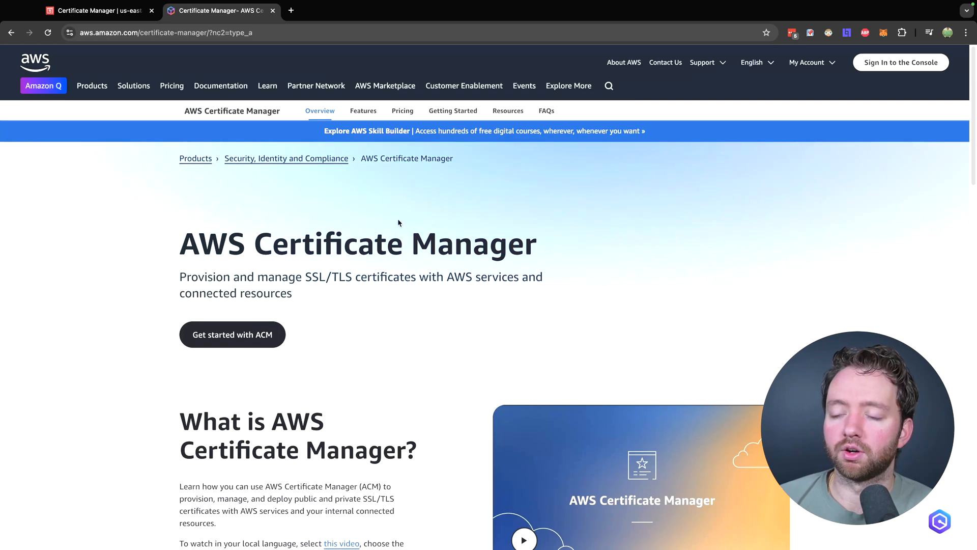
Scroll through the AWS Certificate Manager overview on SSL/TLS certificate provisioning
scroll(down, 3)
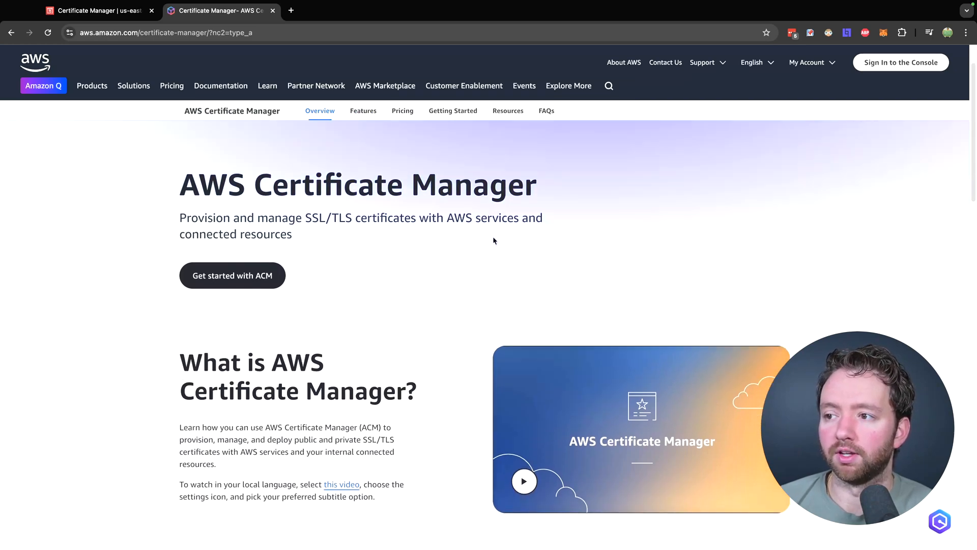
scroll(down, 3)
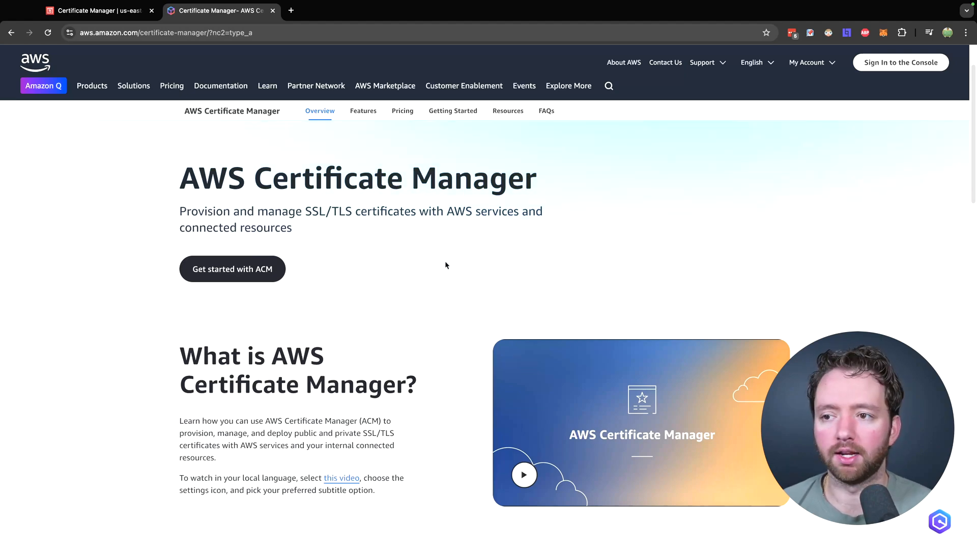
mouse_move(400, 250)
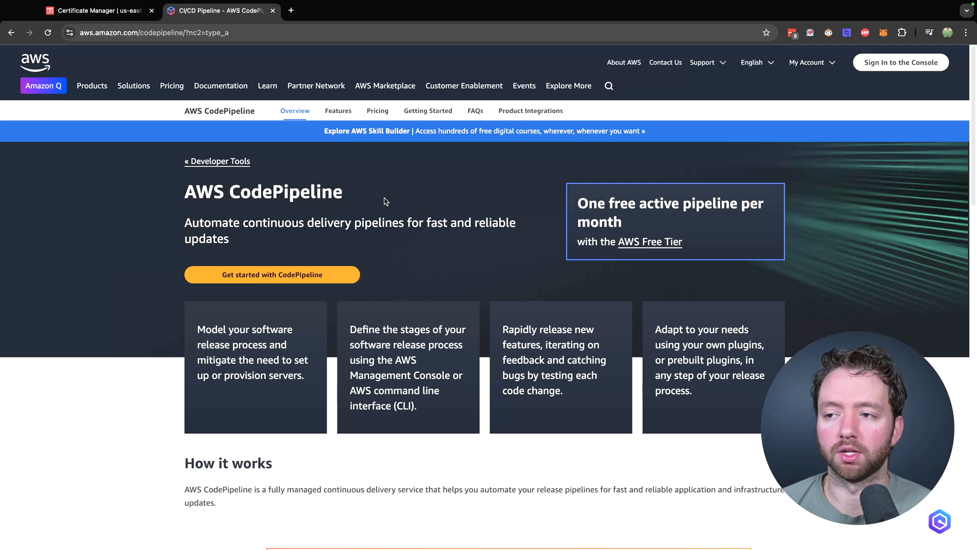
mouse_move(322, 228)
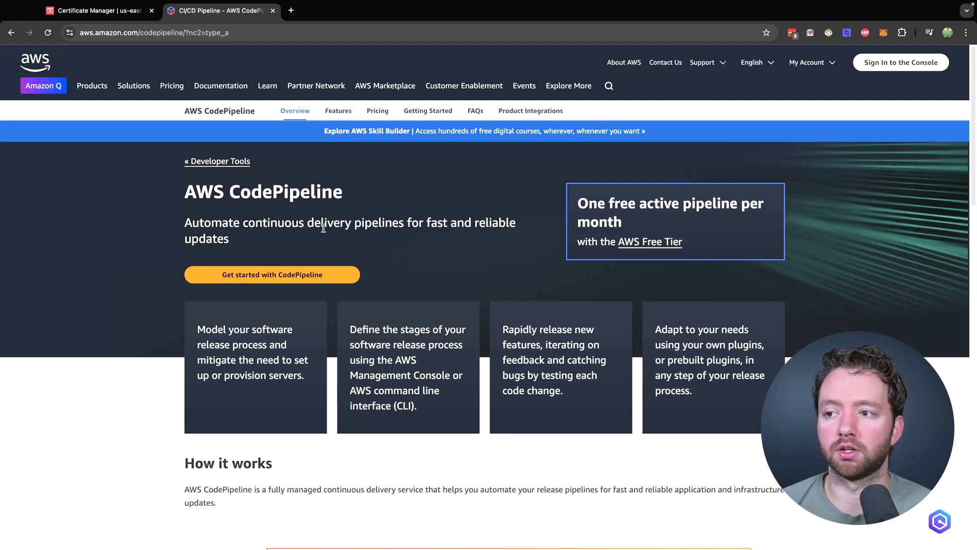
mouse_move(482, 253)
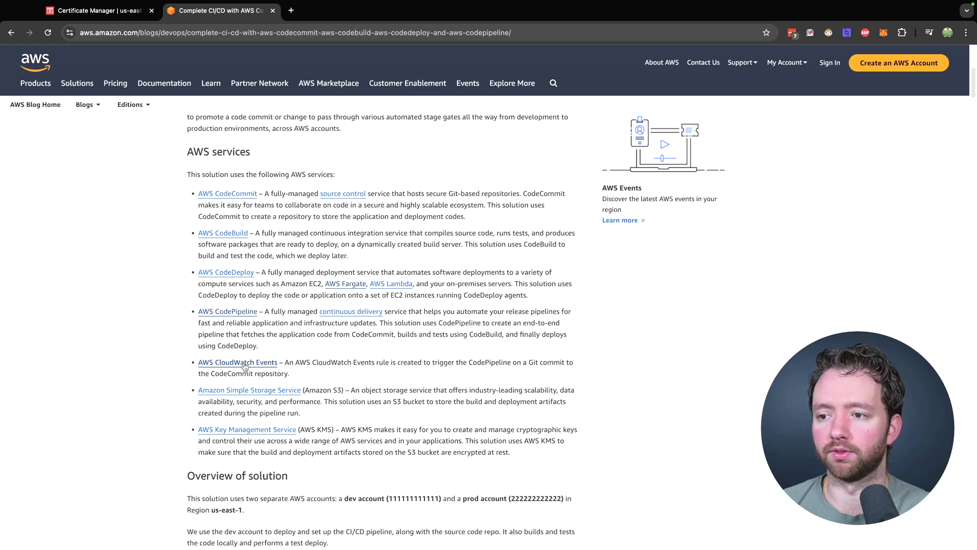
mouse_move(223, 238)
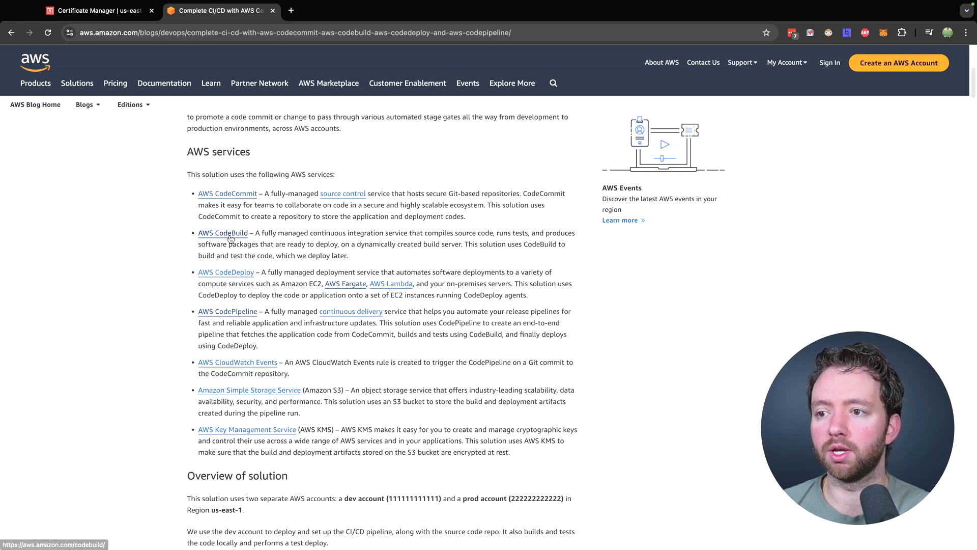
mouse_move(191, 319)
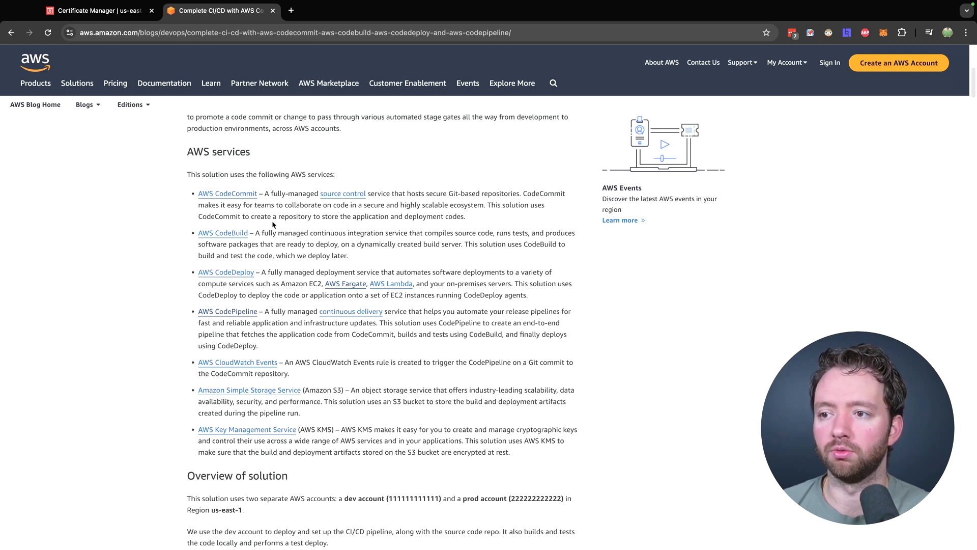
mouse_move(404, 296)
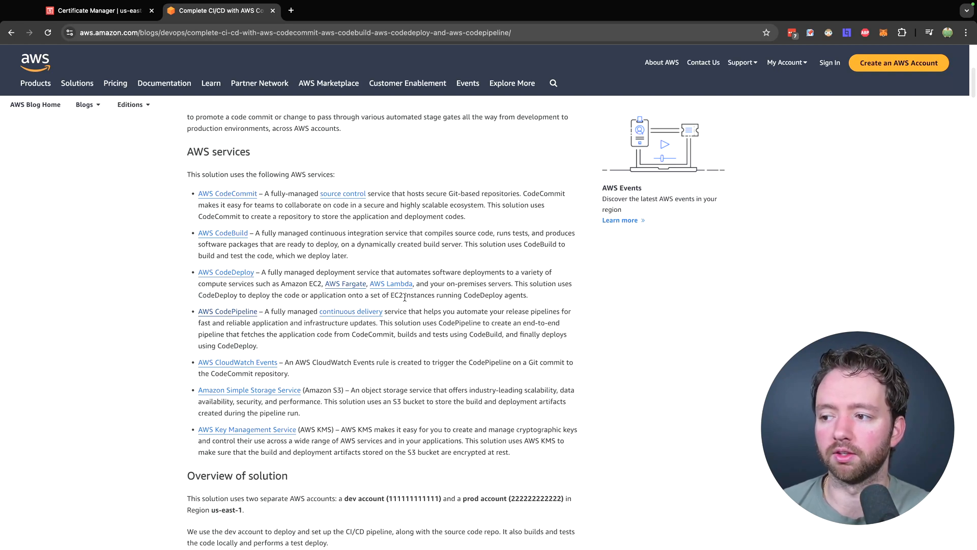
Open the DevOps blog post on CI/CD with CodeCommit, CodeBuild, CodeDeploy and CodePipeline
double_click(371, 334)
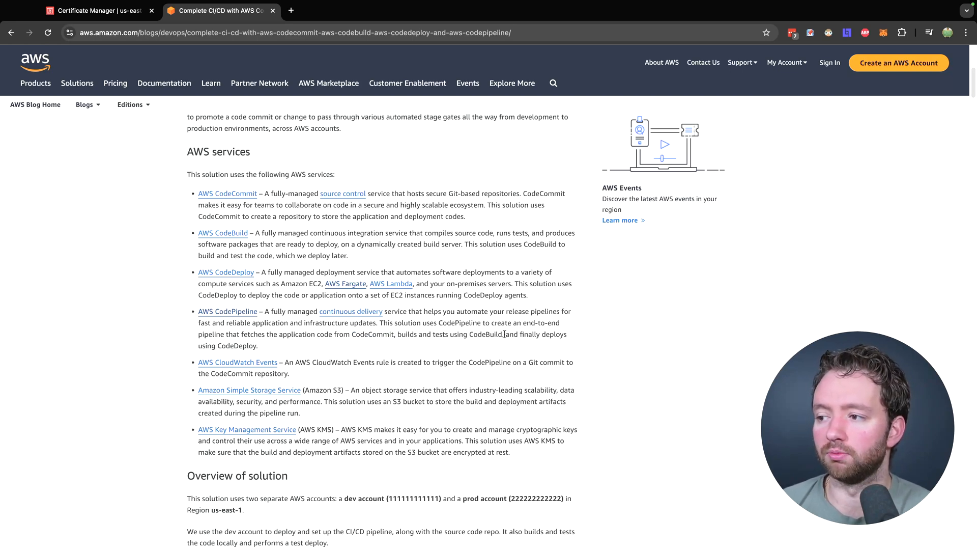
mouse_move(285, 349)
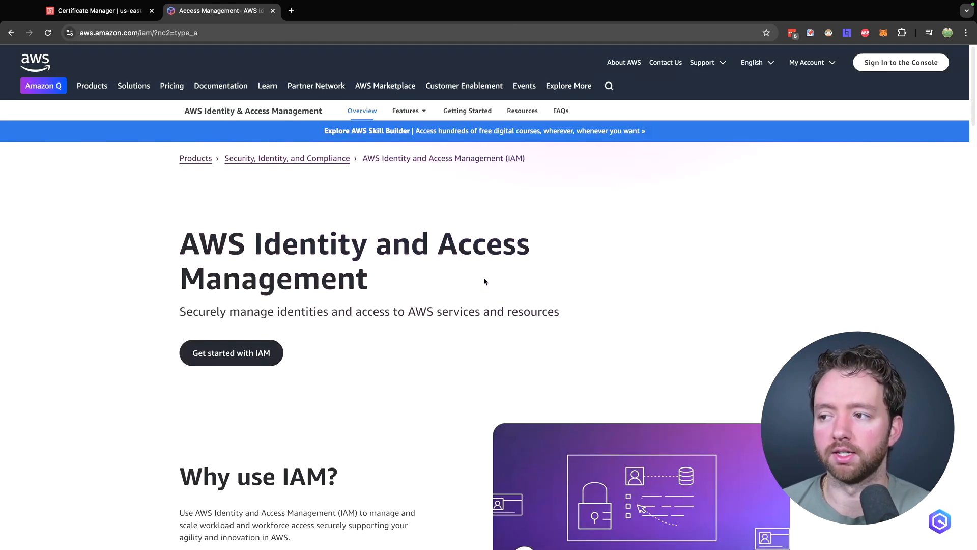
Scroll down the AWS Identity and Access Management (IAM) overview page
scroll(down, 3)
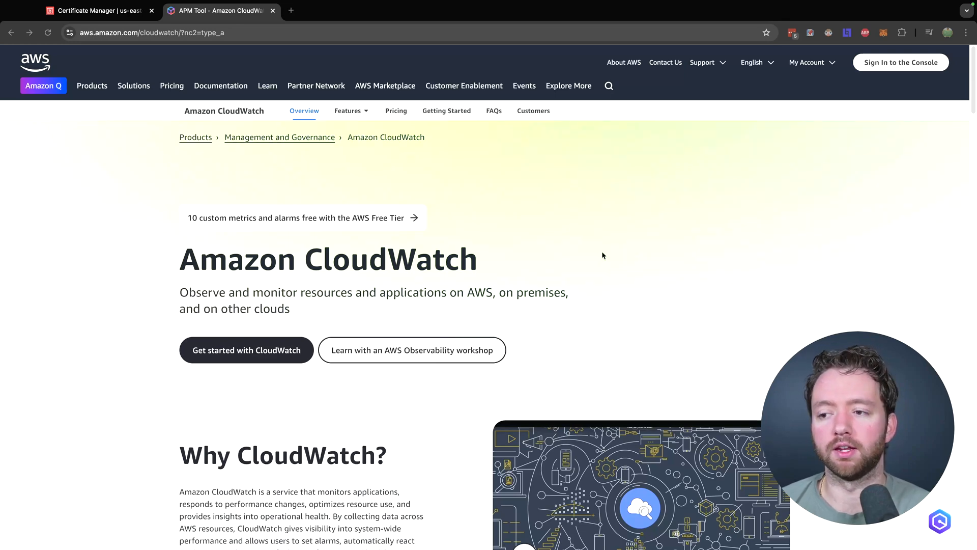
Scroll the Amazon CloudWatch page down to 'Why CloudWatch?' and the start of Benefits
scroll(down, 3)
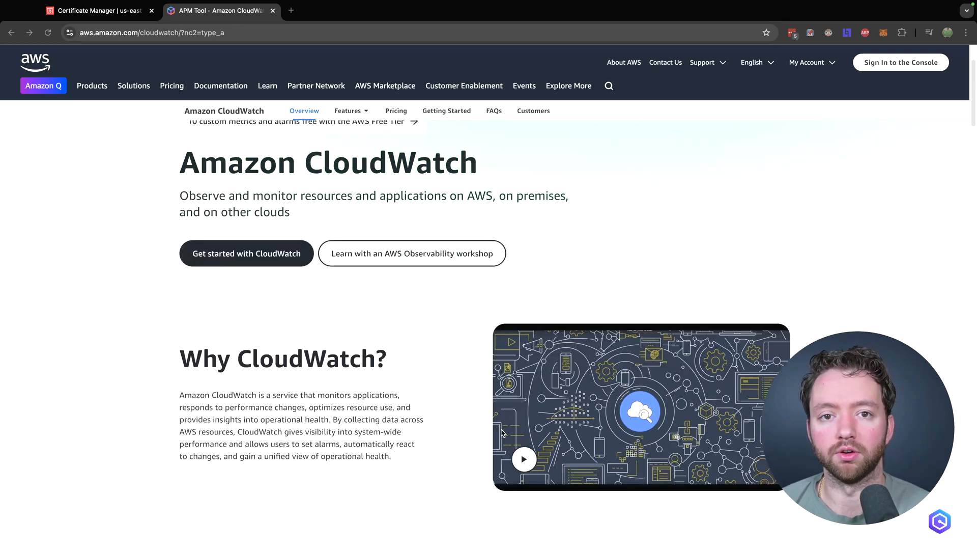
scroll(down, 3)
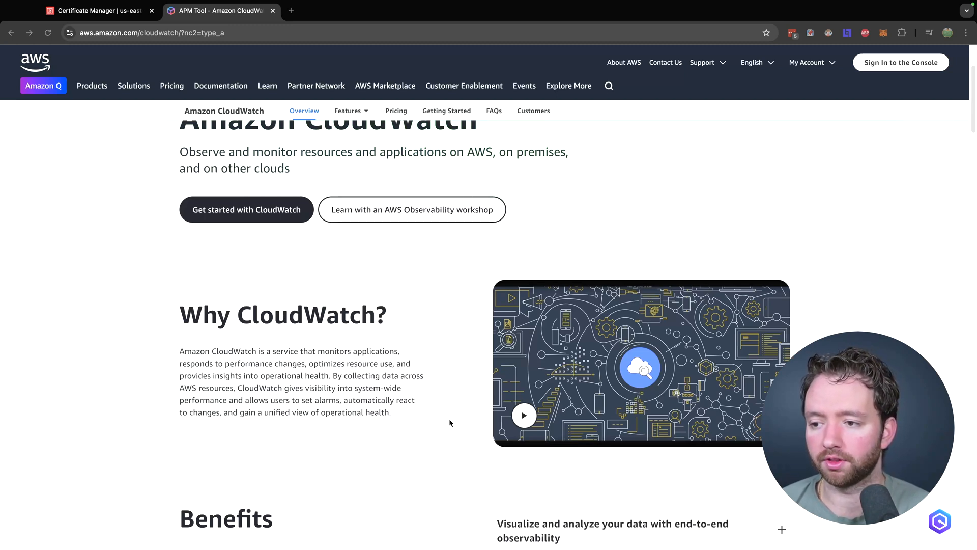
mouse_move(453, 412)
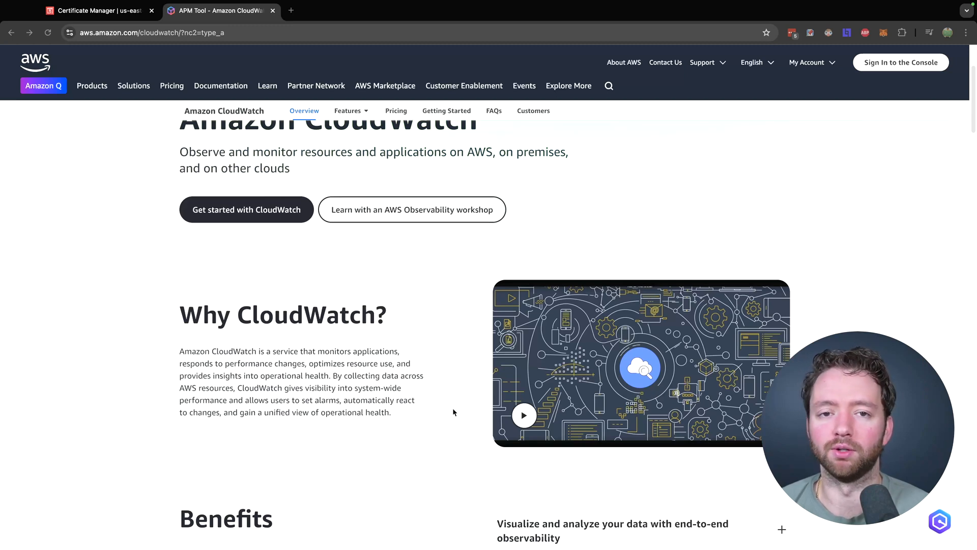
mouse_move(411, 419)
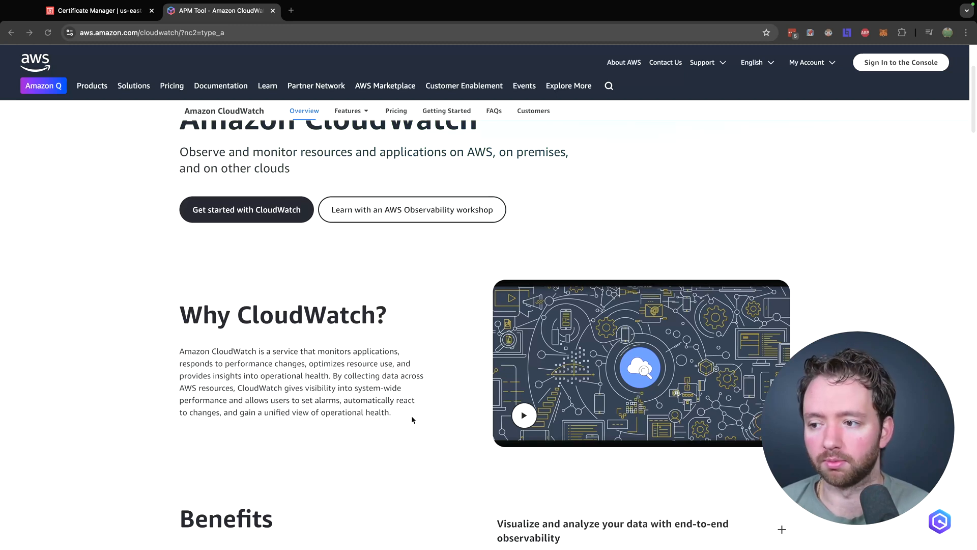
mouse_move(435, 454)
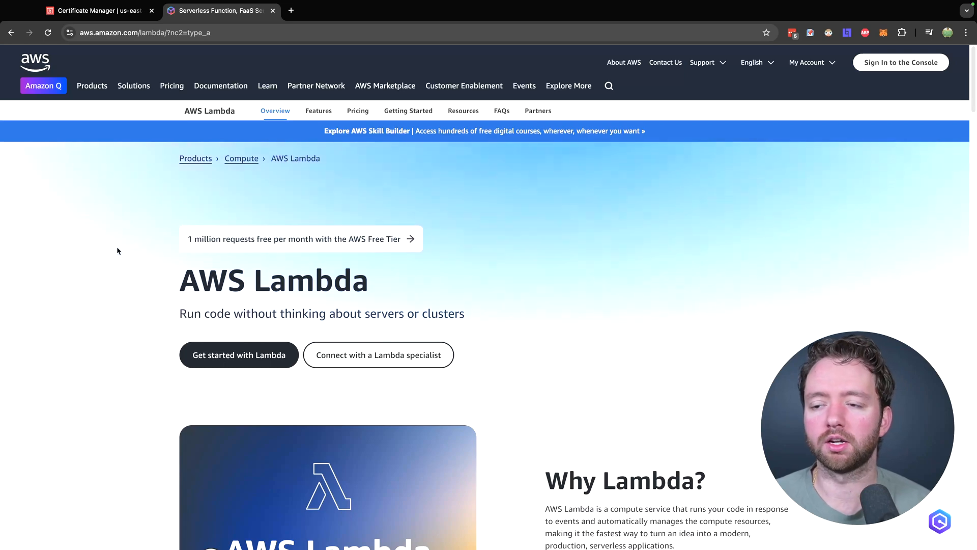
scroll(down, 3)
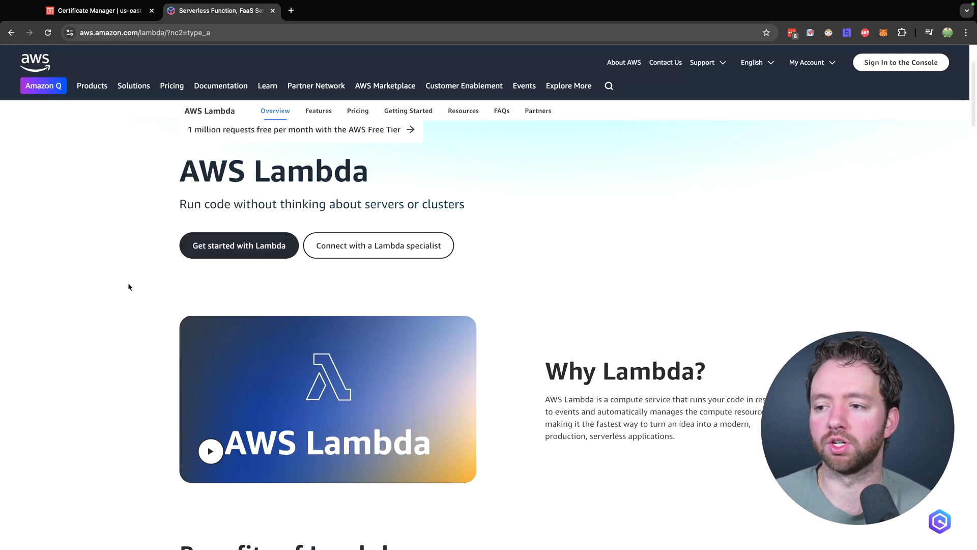
scroll(down, 3)
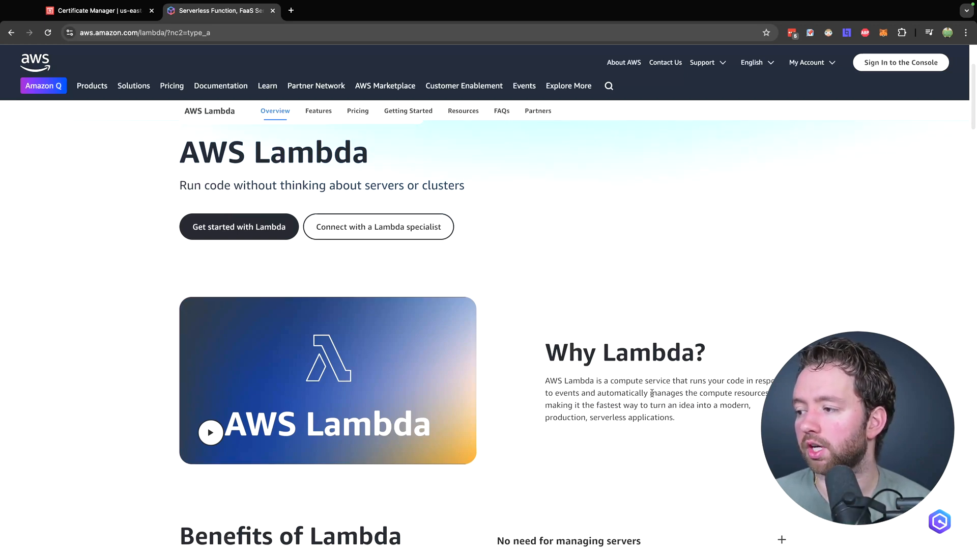
double_click(751, 393)
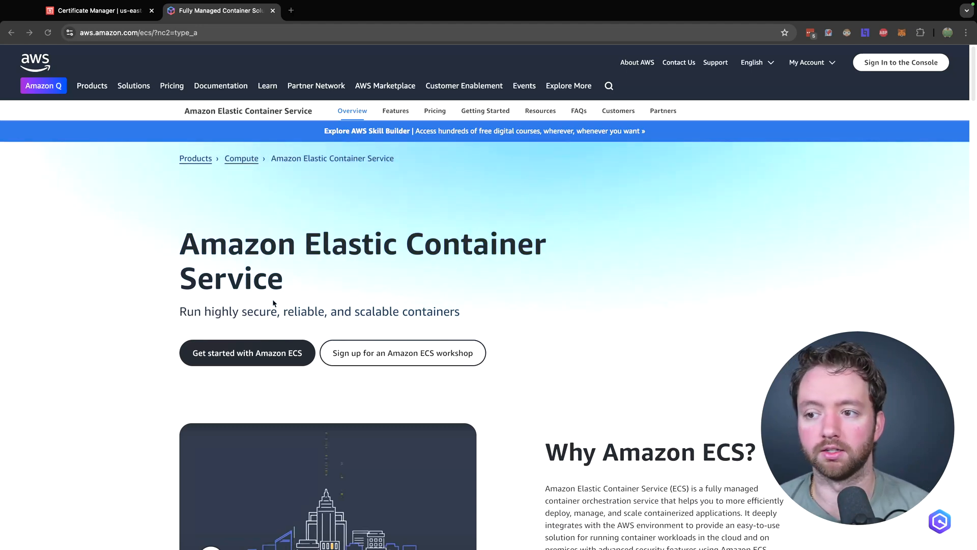
Scroll the Amazon ECR product page, then return to the Amazon ECS page
scroll(down, 3)
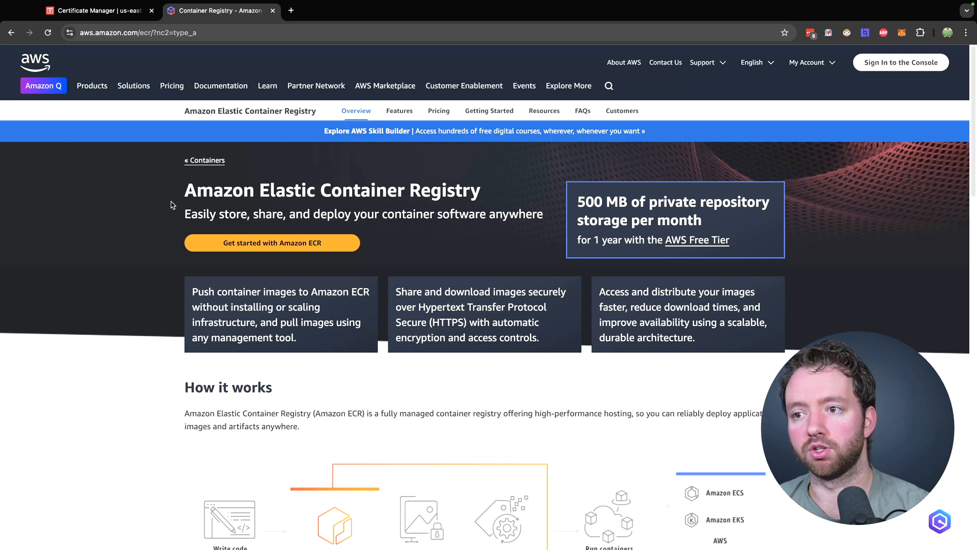
mouse_move(513, 185)
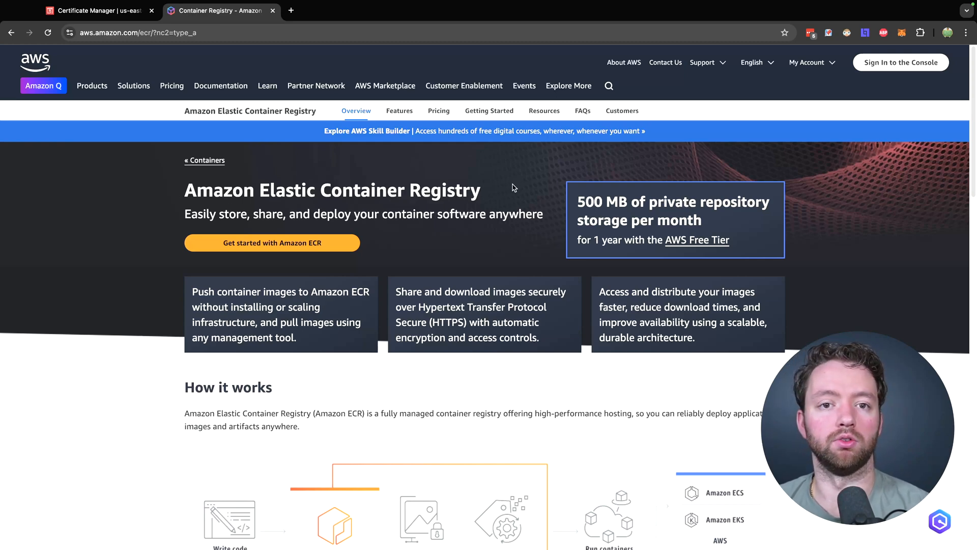
click(11, 33)
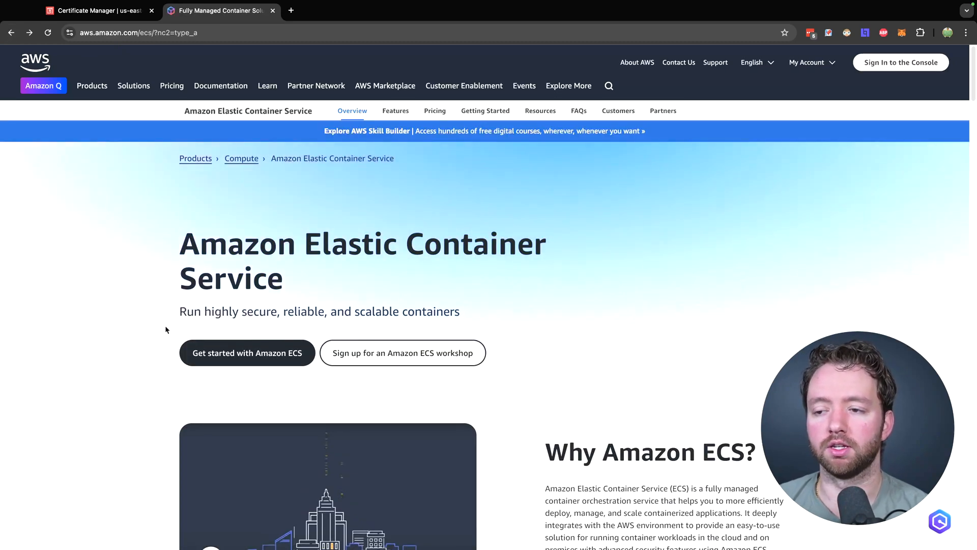
mouse_move(517, 321)
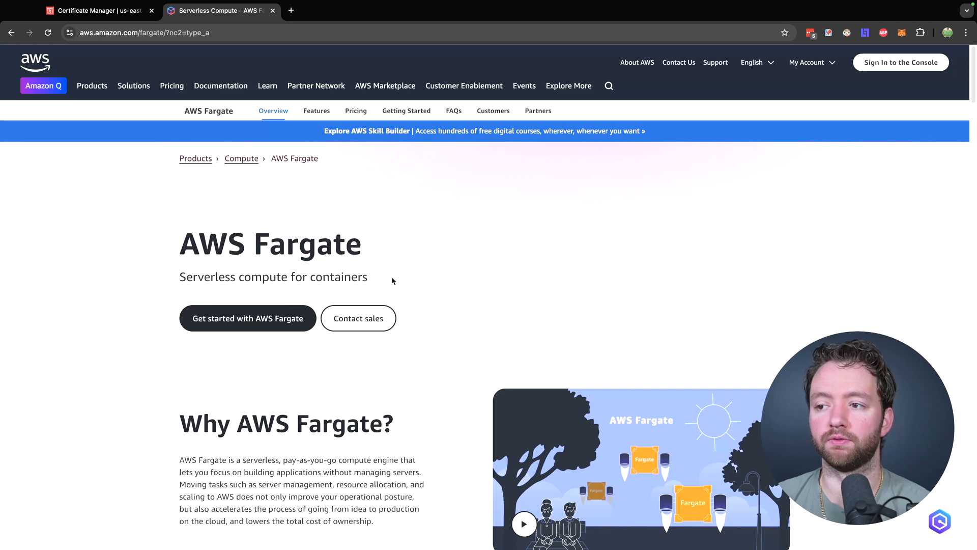
mouse_move(500, 250)
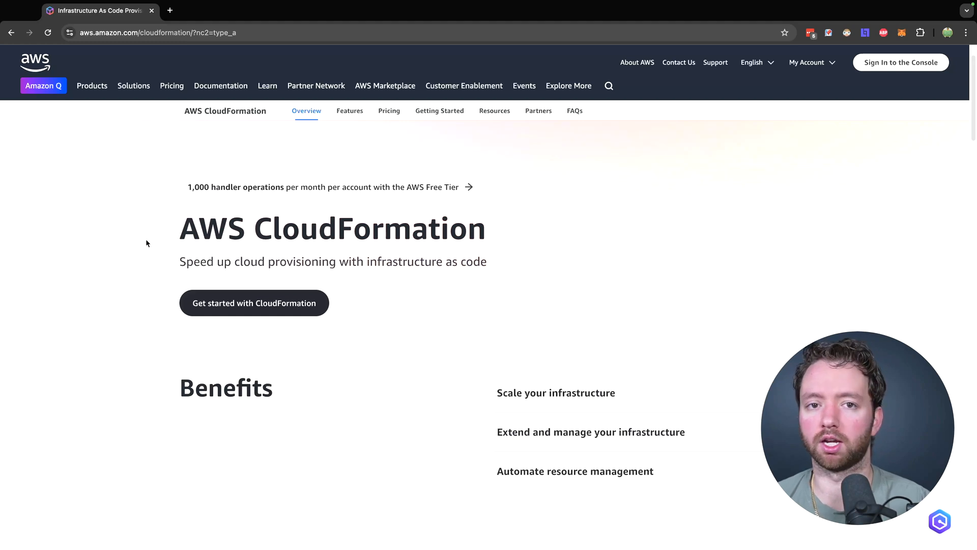
Expand CloudFormation's 'Automate resource management' benefit and scroll through the use cases
scroll(down, 3)
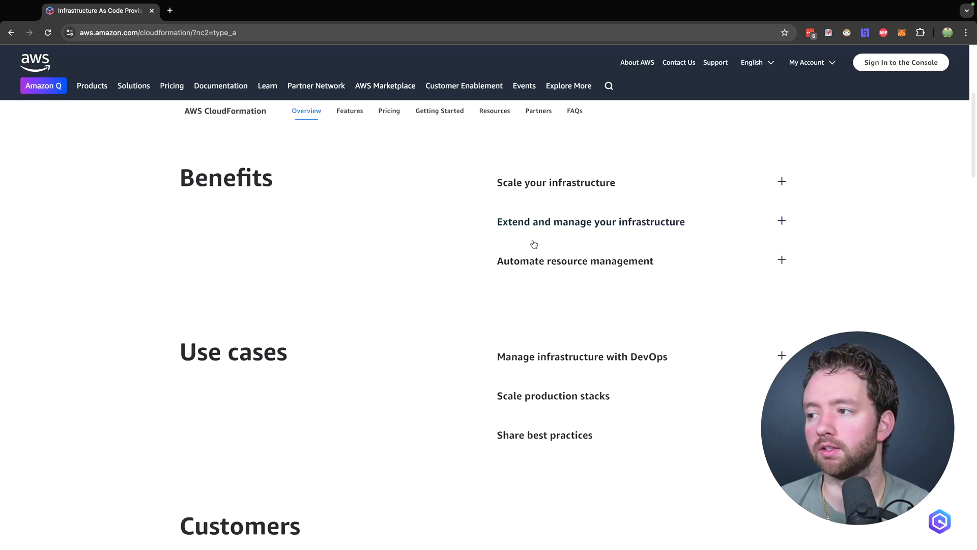
click(575, 261)
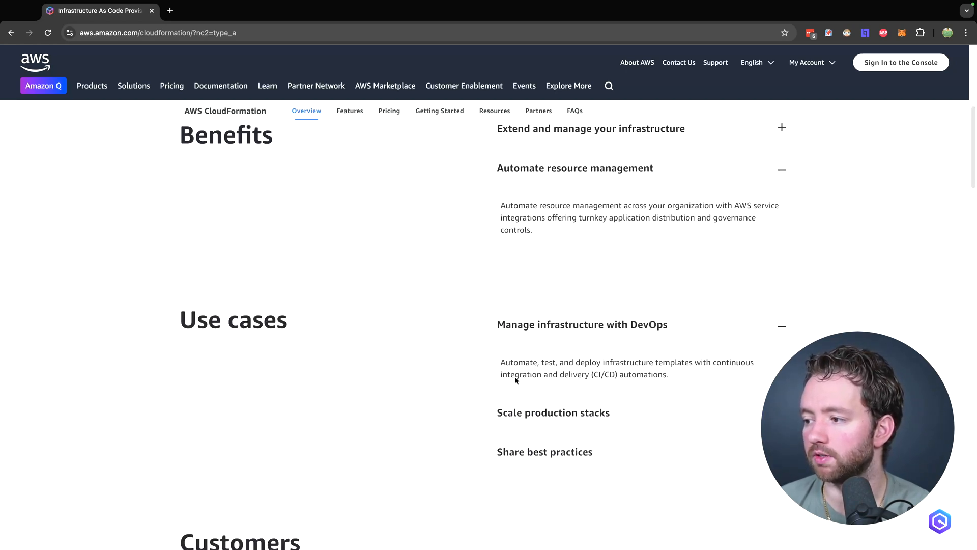
scroll(down, 3)
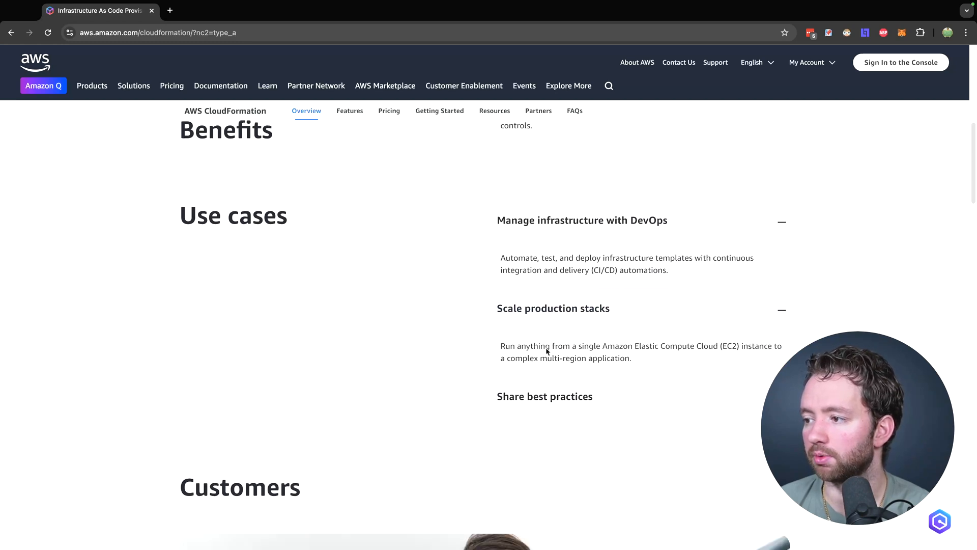
scroll(down, 3)
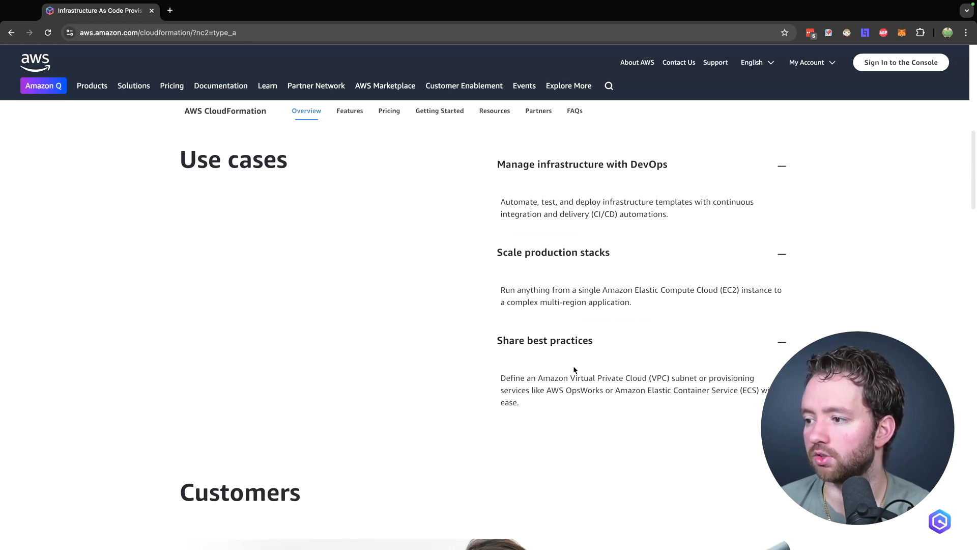
scroll(down, 3)
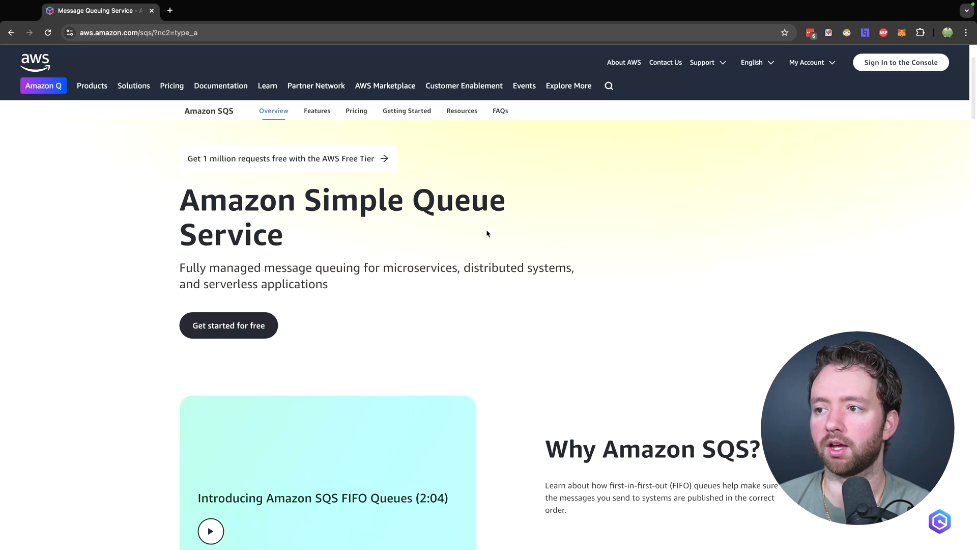
mouse_move(351, 252)
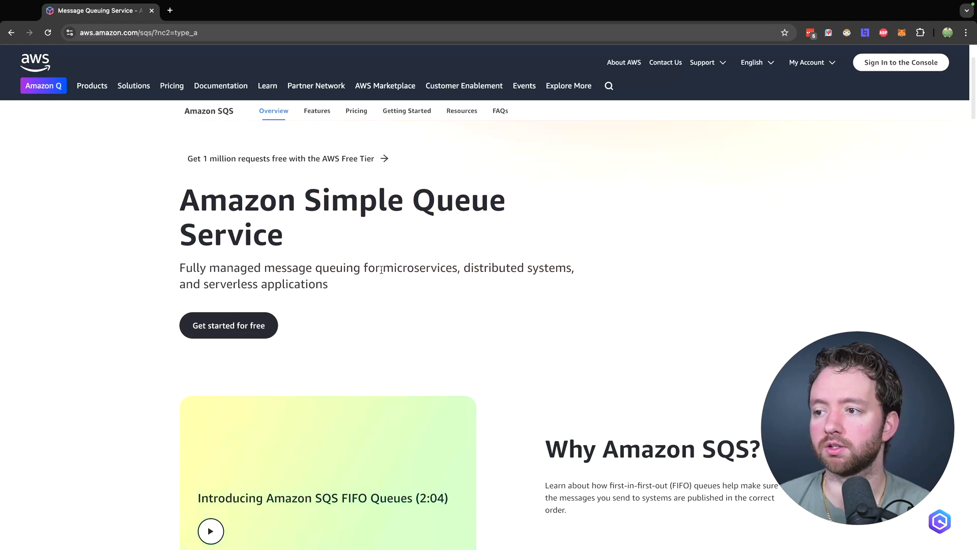
mouse_move(410, 229)
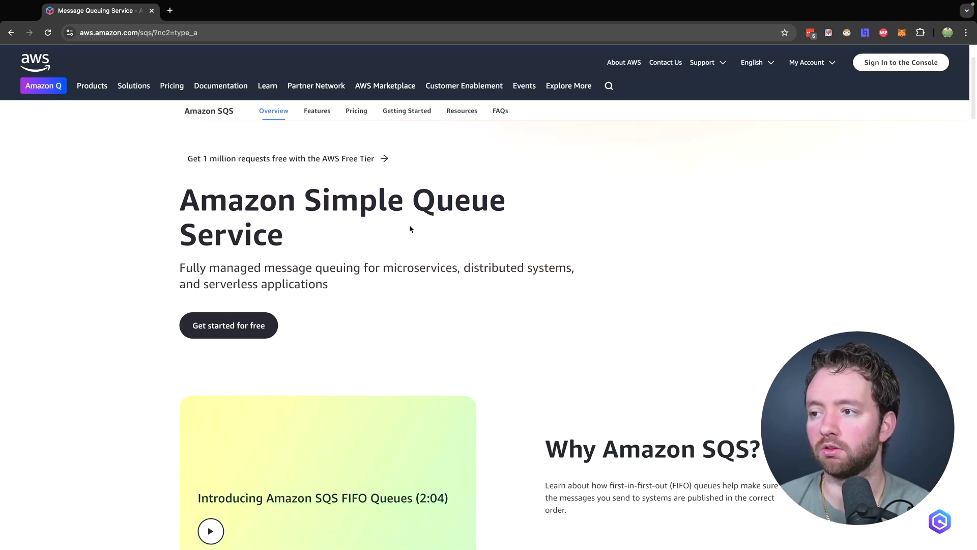
mouse_move(446, 321)
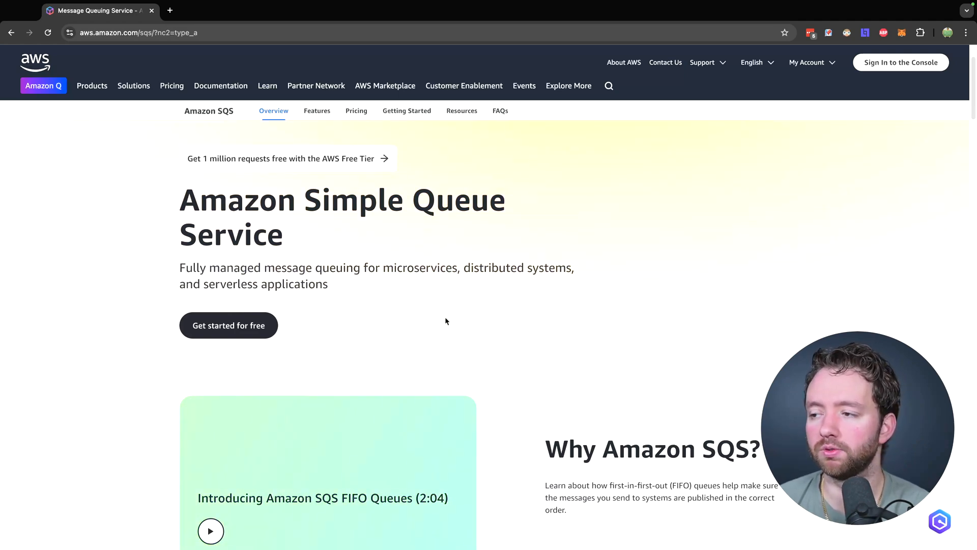
Scroll the Amazon SQS page through 'Benefits of Amazon SQS', then back up slightly
scroll(down, 3)
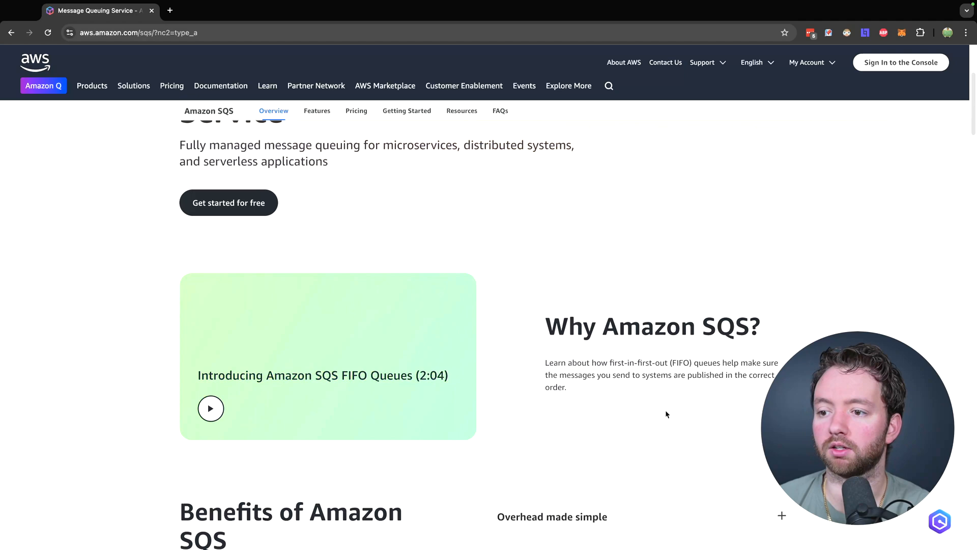
scroll(down, 3)
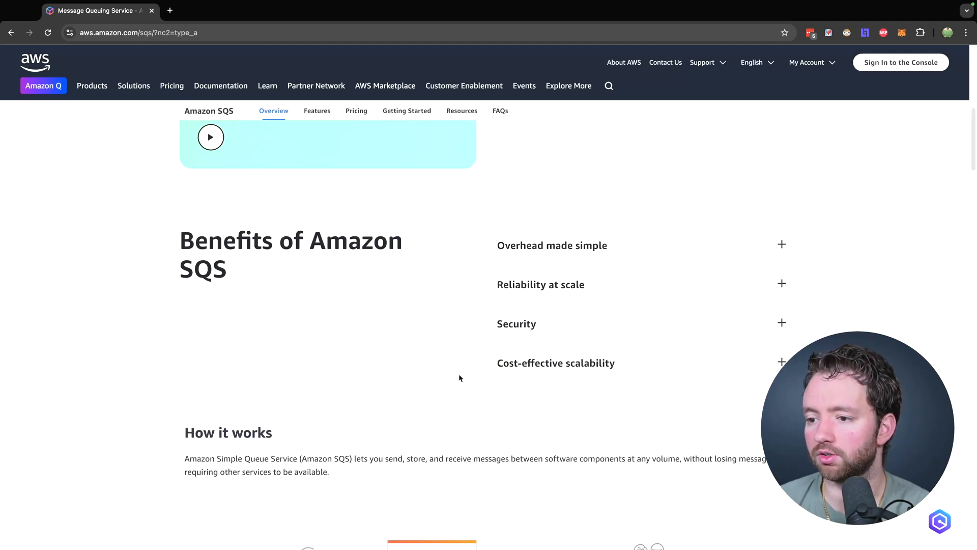
scroll(up, 3)
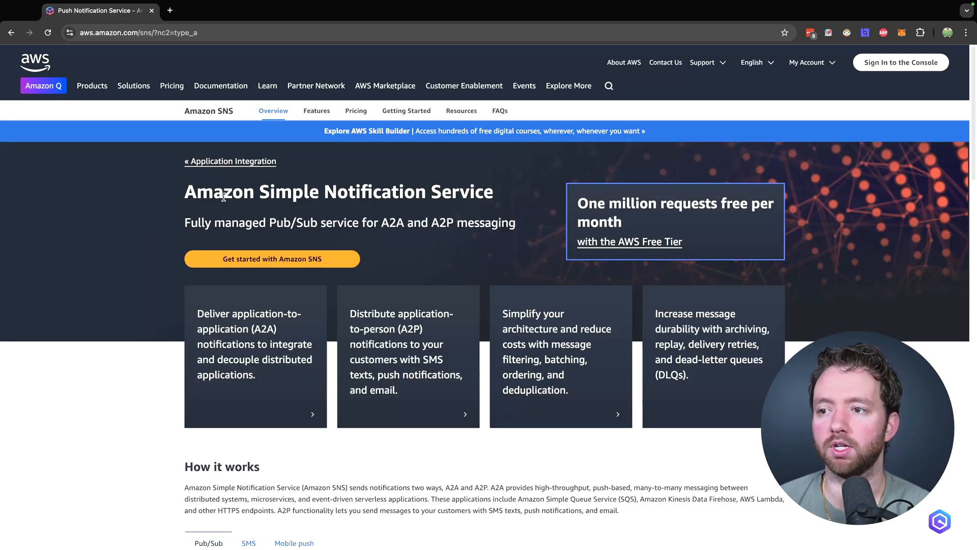
mouse_move(463, 241)
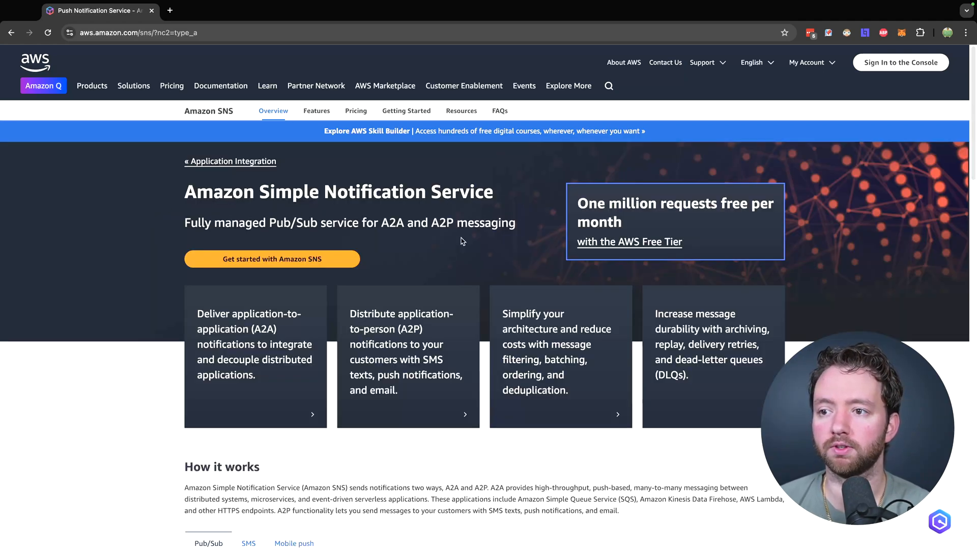
scroll(down, 3)
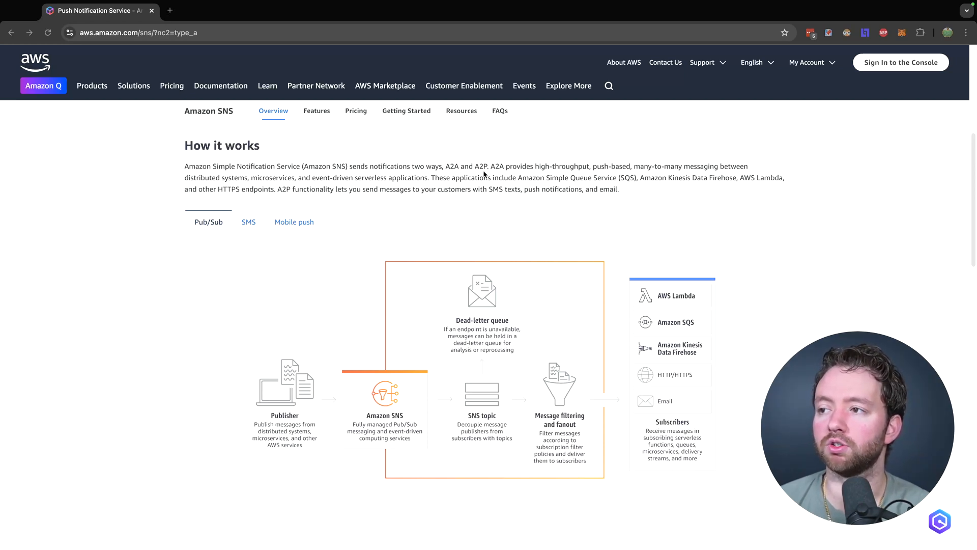
mouse_move(717, 170)
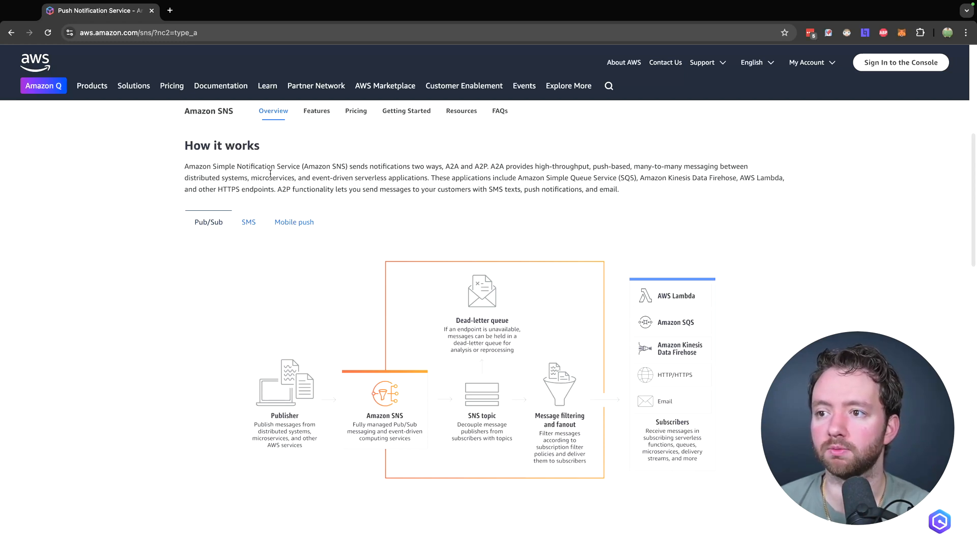
drag(299, 177, 427, 178)
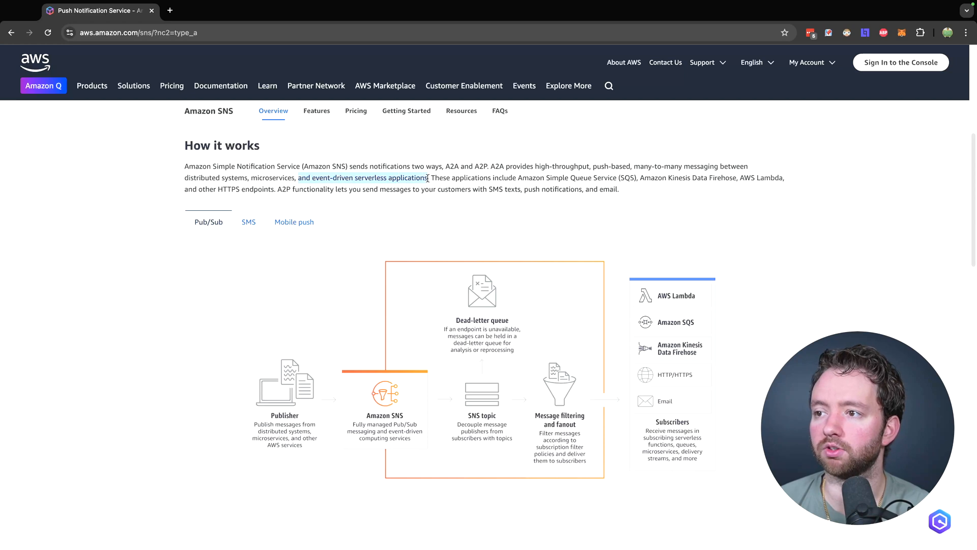
click(337, 193)
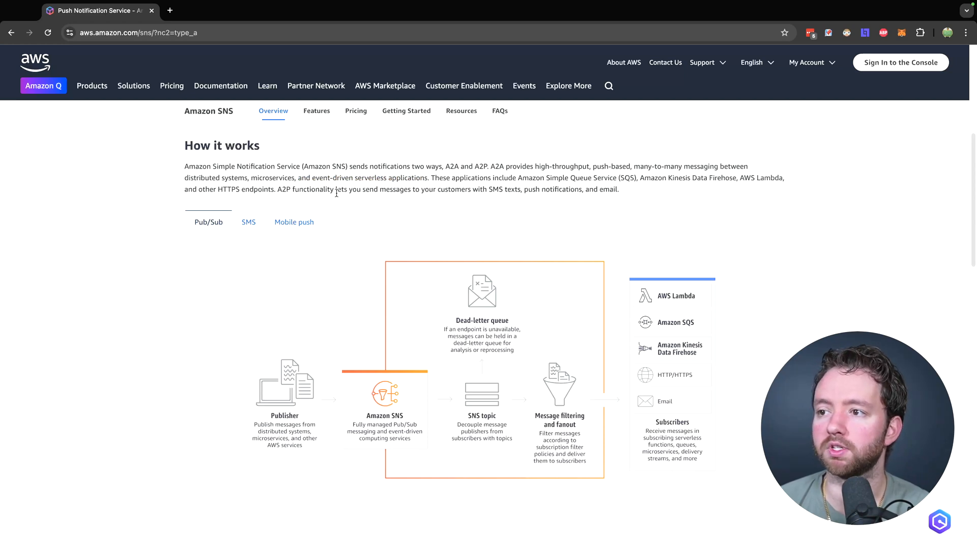
drag(347, 189, 518, 189)
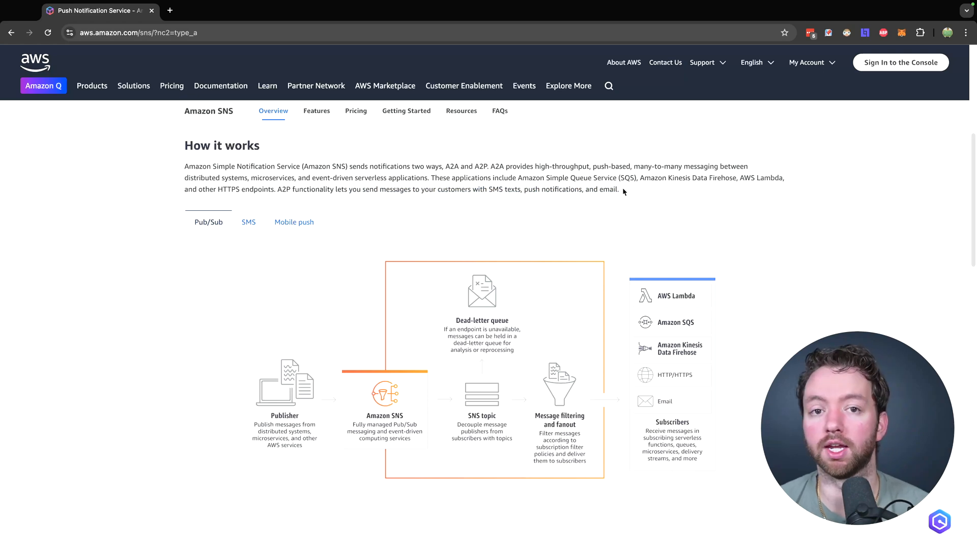
scroll(up, 3)
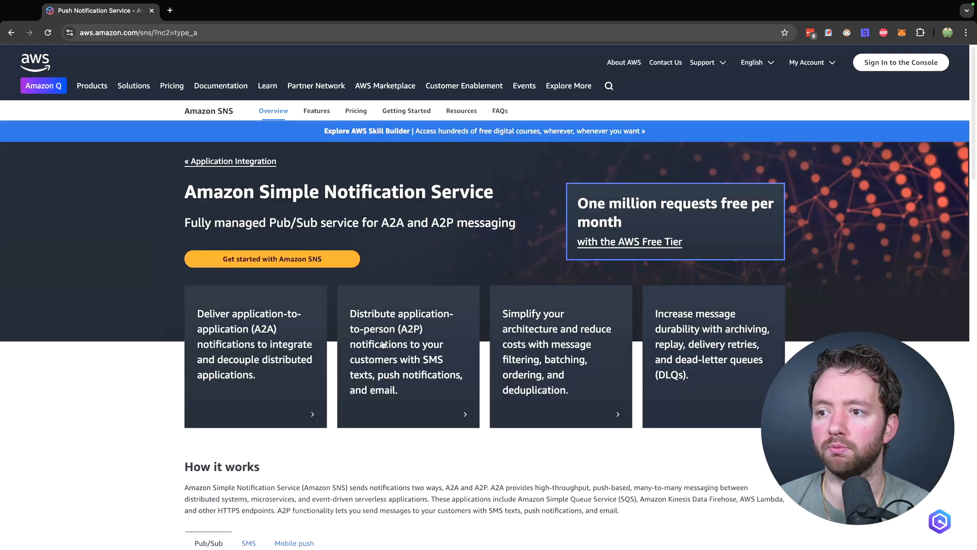
scroll(down, 3)
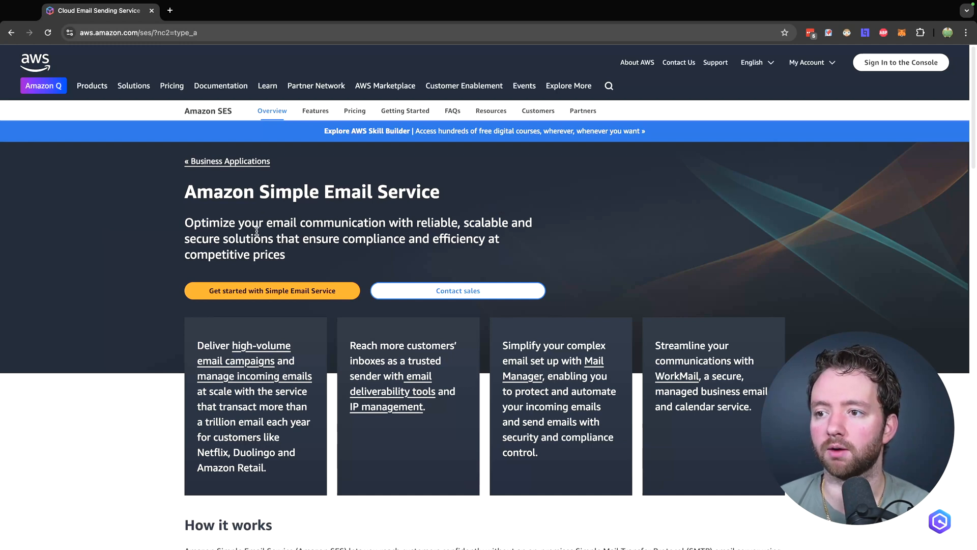
mouse_move(494, 227)
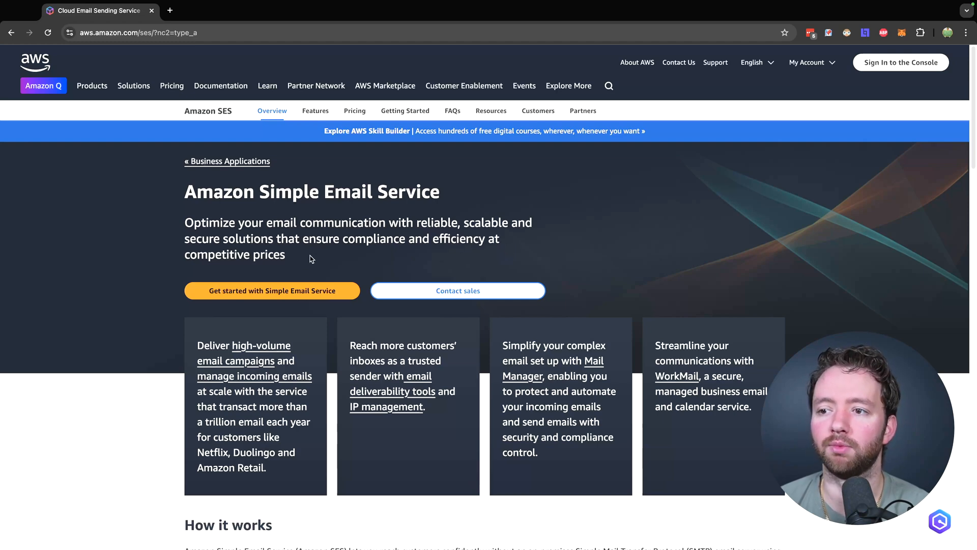
Scroll the Amazon SES page past 'How it works' to 'Why Amazon SES?' and use cases
scroll(down, 3)
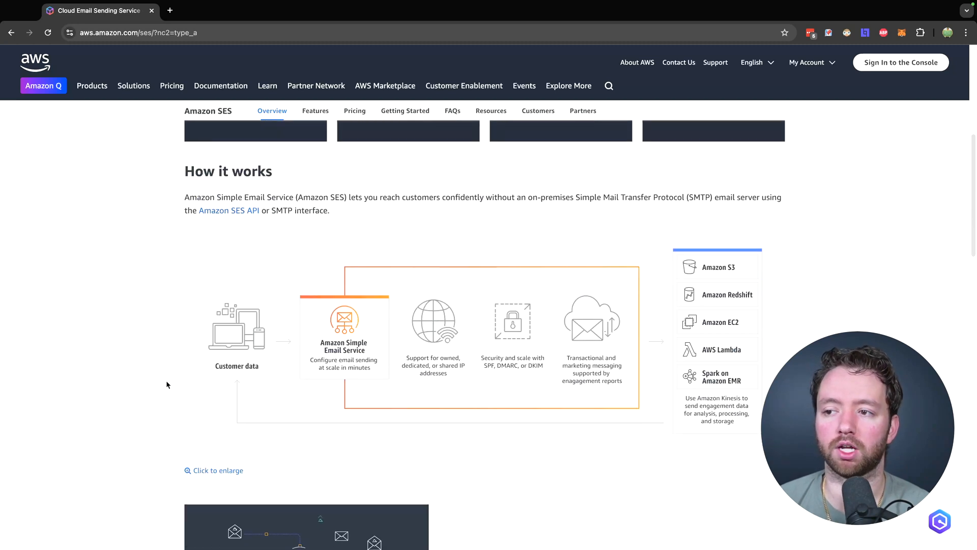
scroll(down, 3)
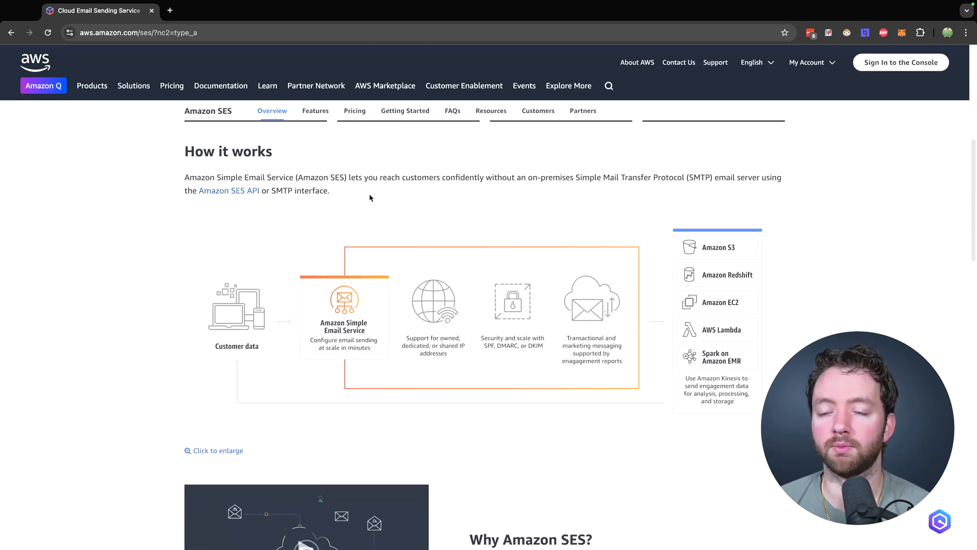
mouse_move(516, 163)
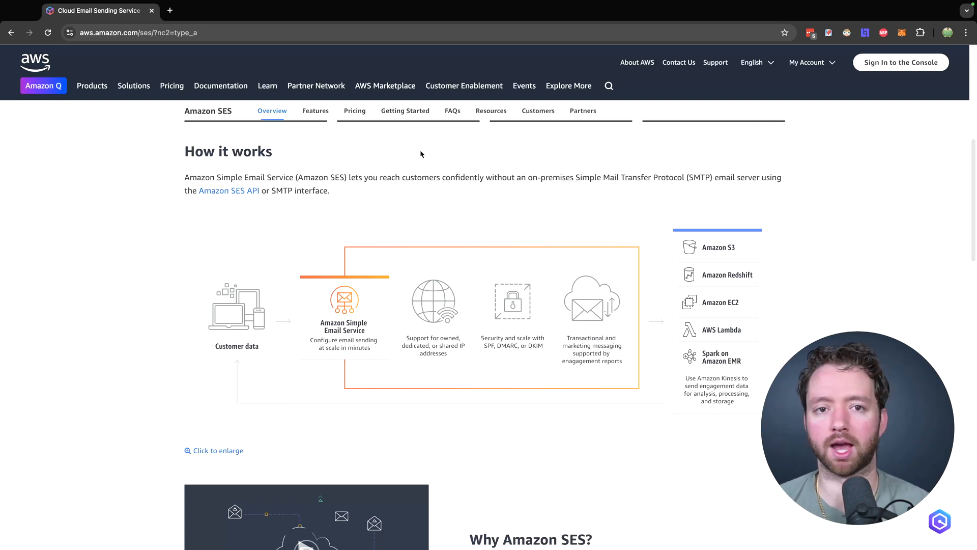
scroll(down, 3)
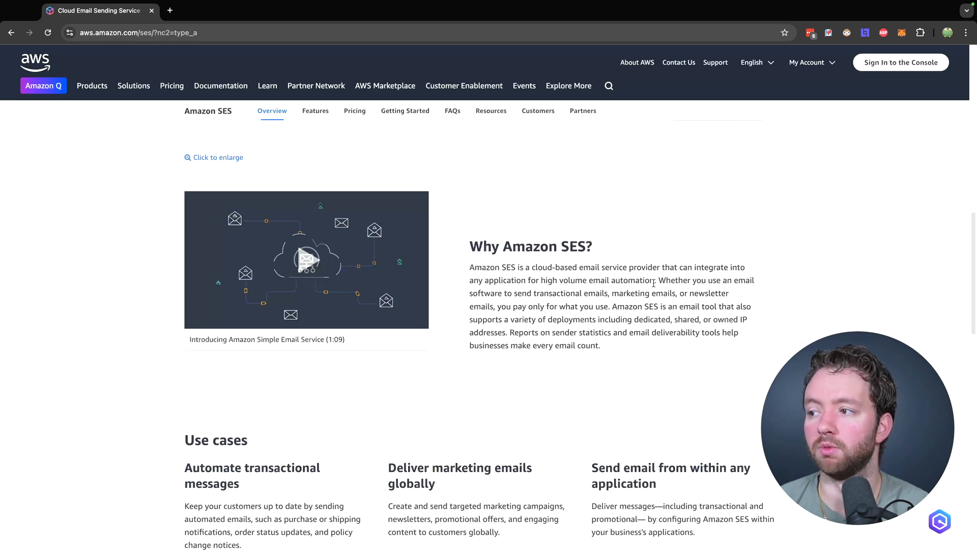
mouse_move(159, 313)
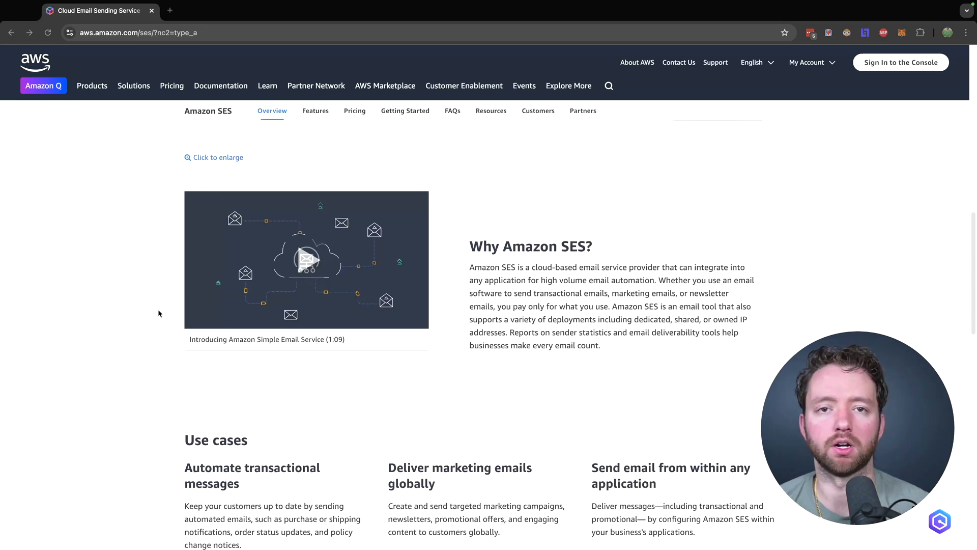